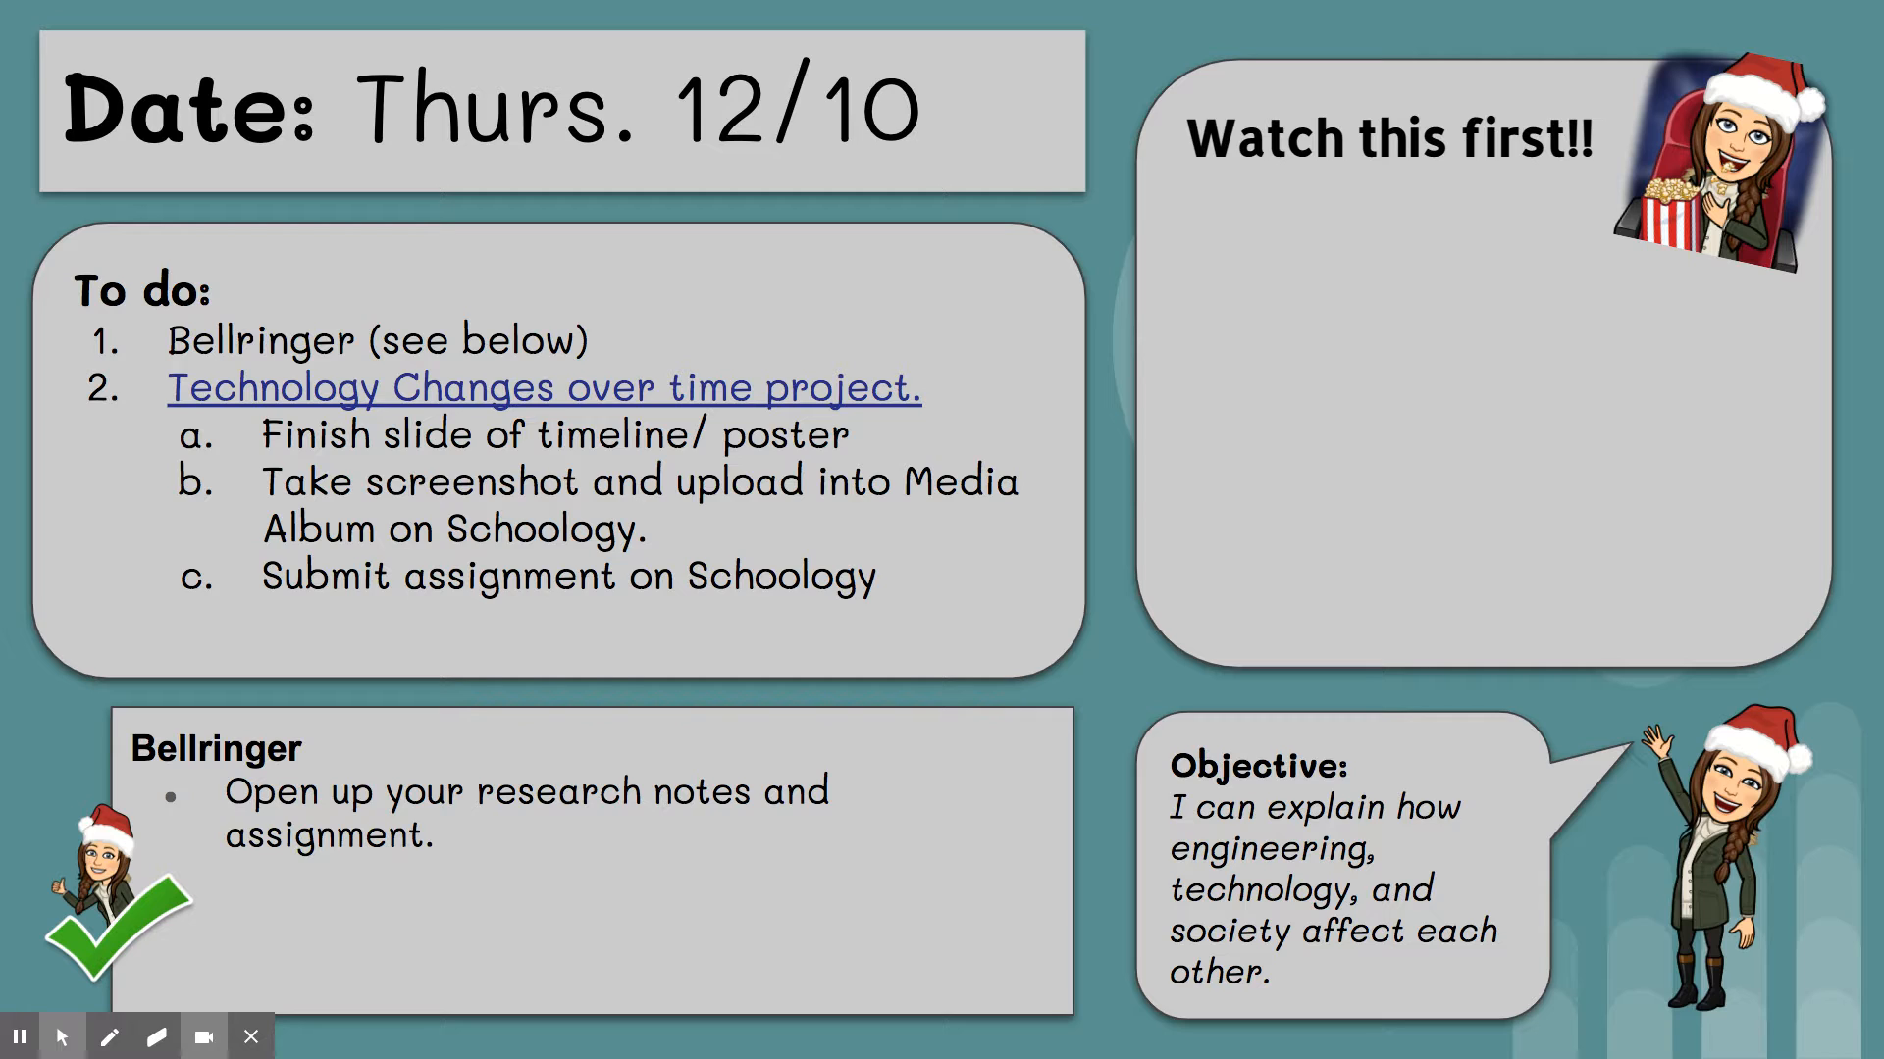
{"action": "mouse_move", "coordinate": [953, 410]}
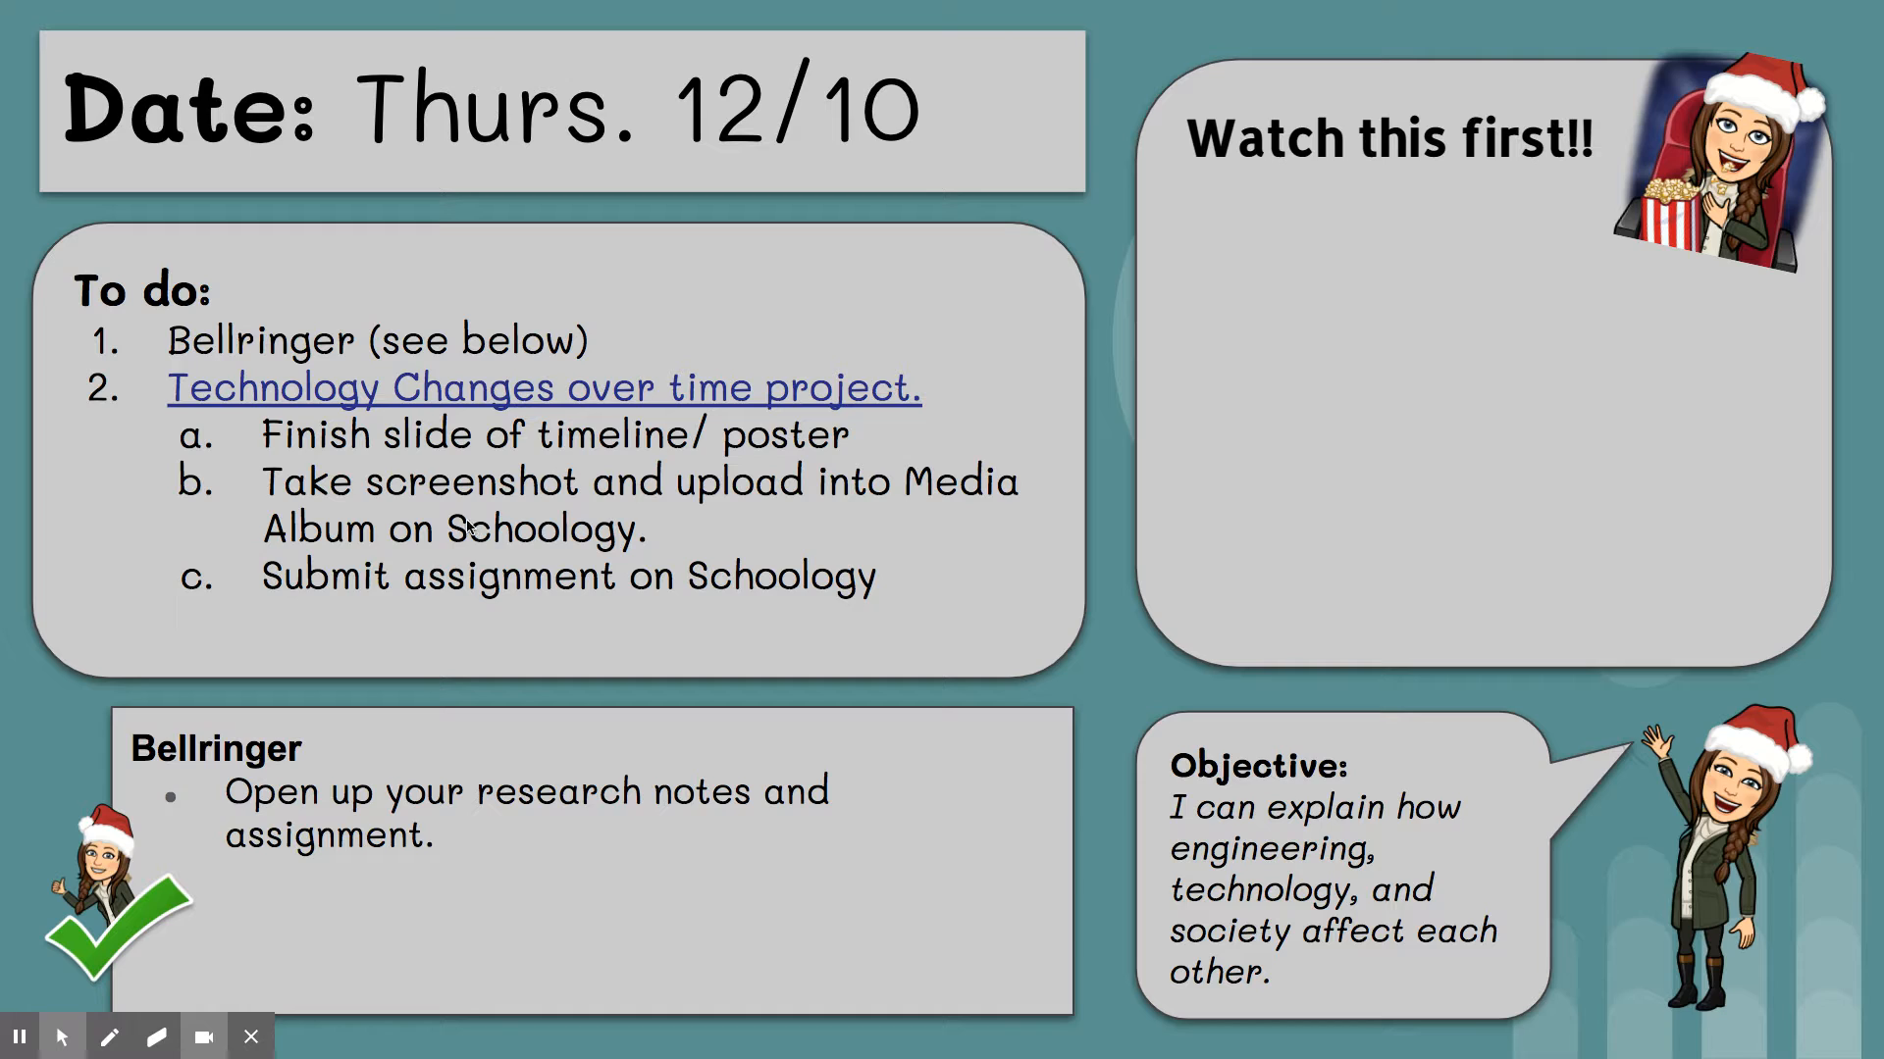
{"action": "mouse_move", "coordinate": [375, 563]}
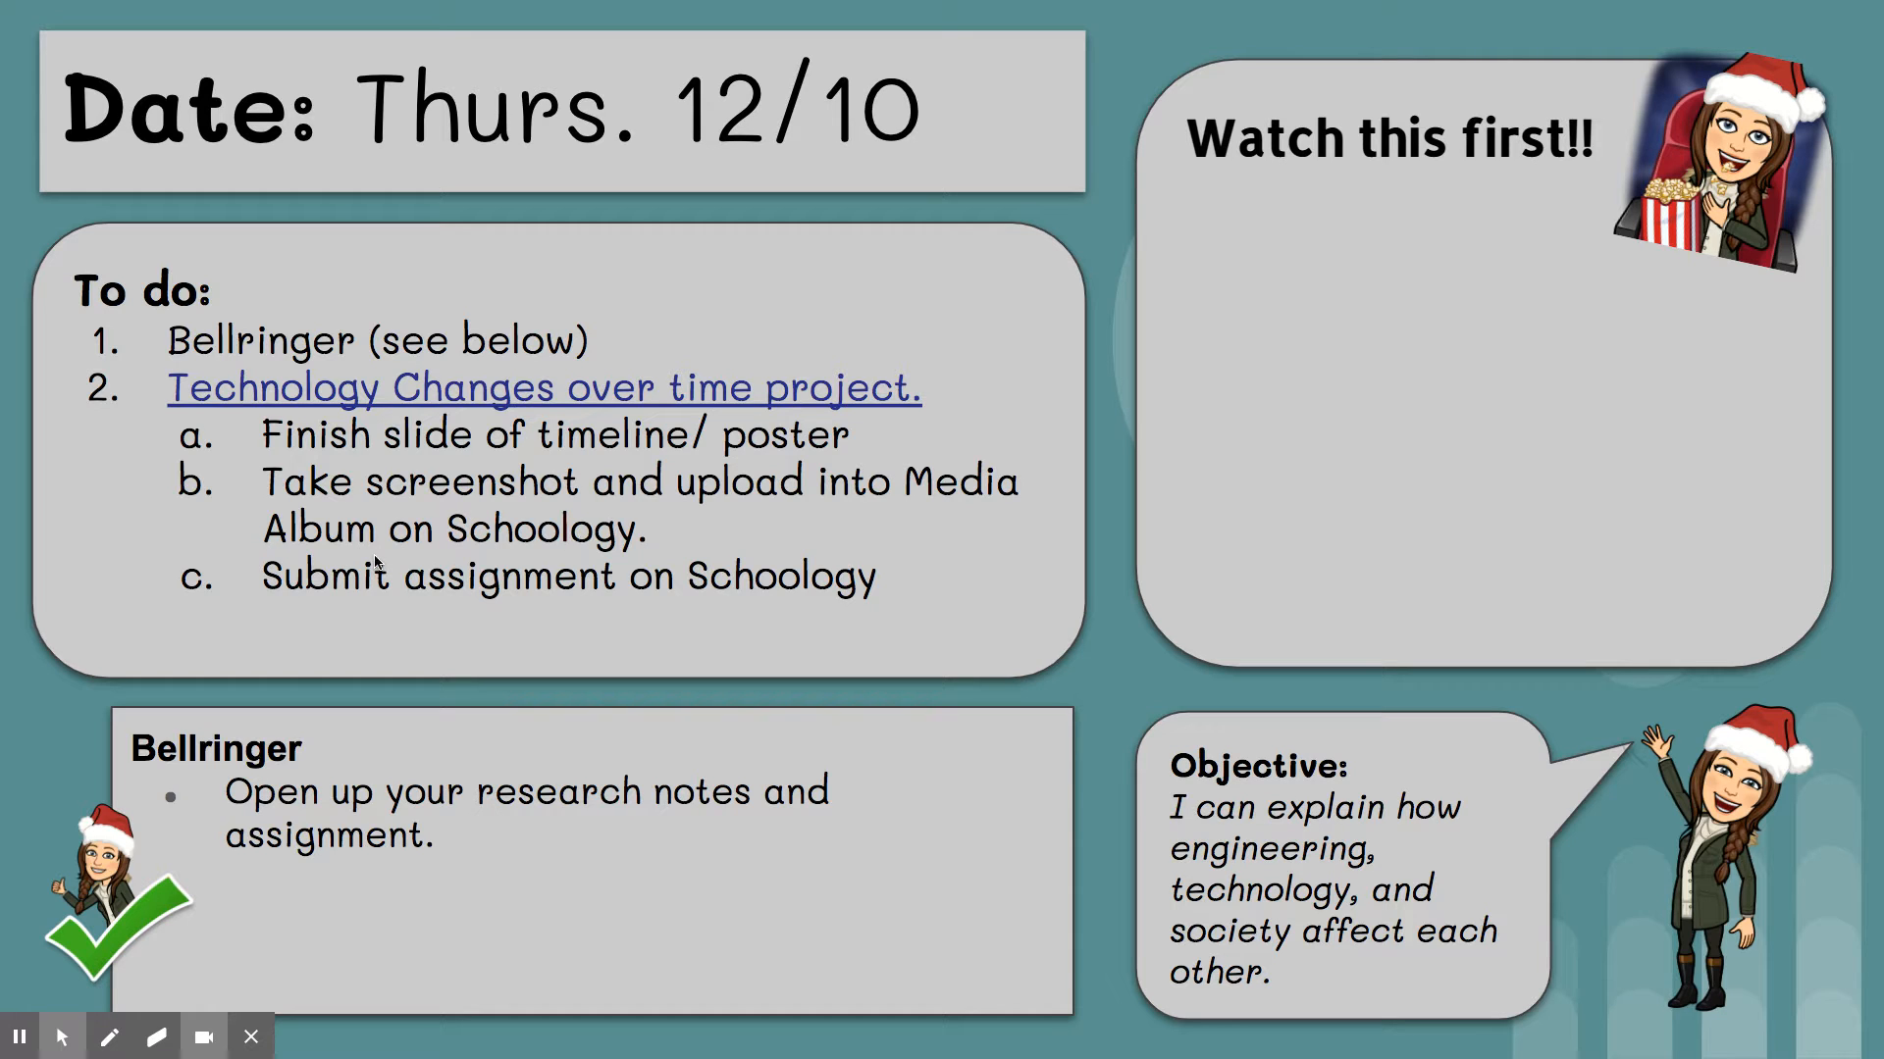
{"action": "mouse_move", "coordinate": [661, 585]}
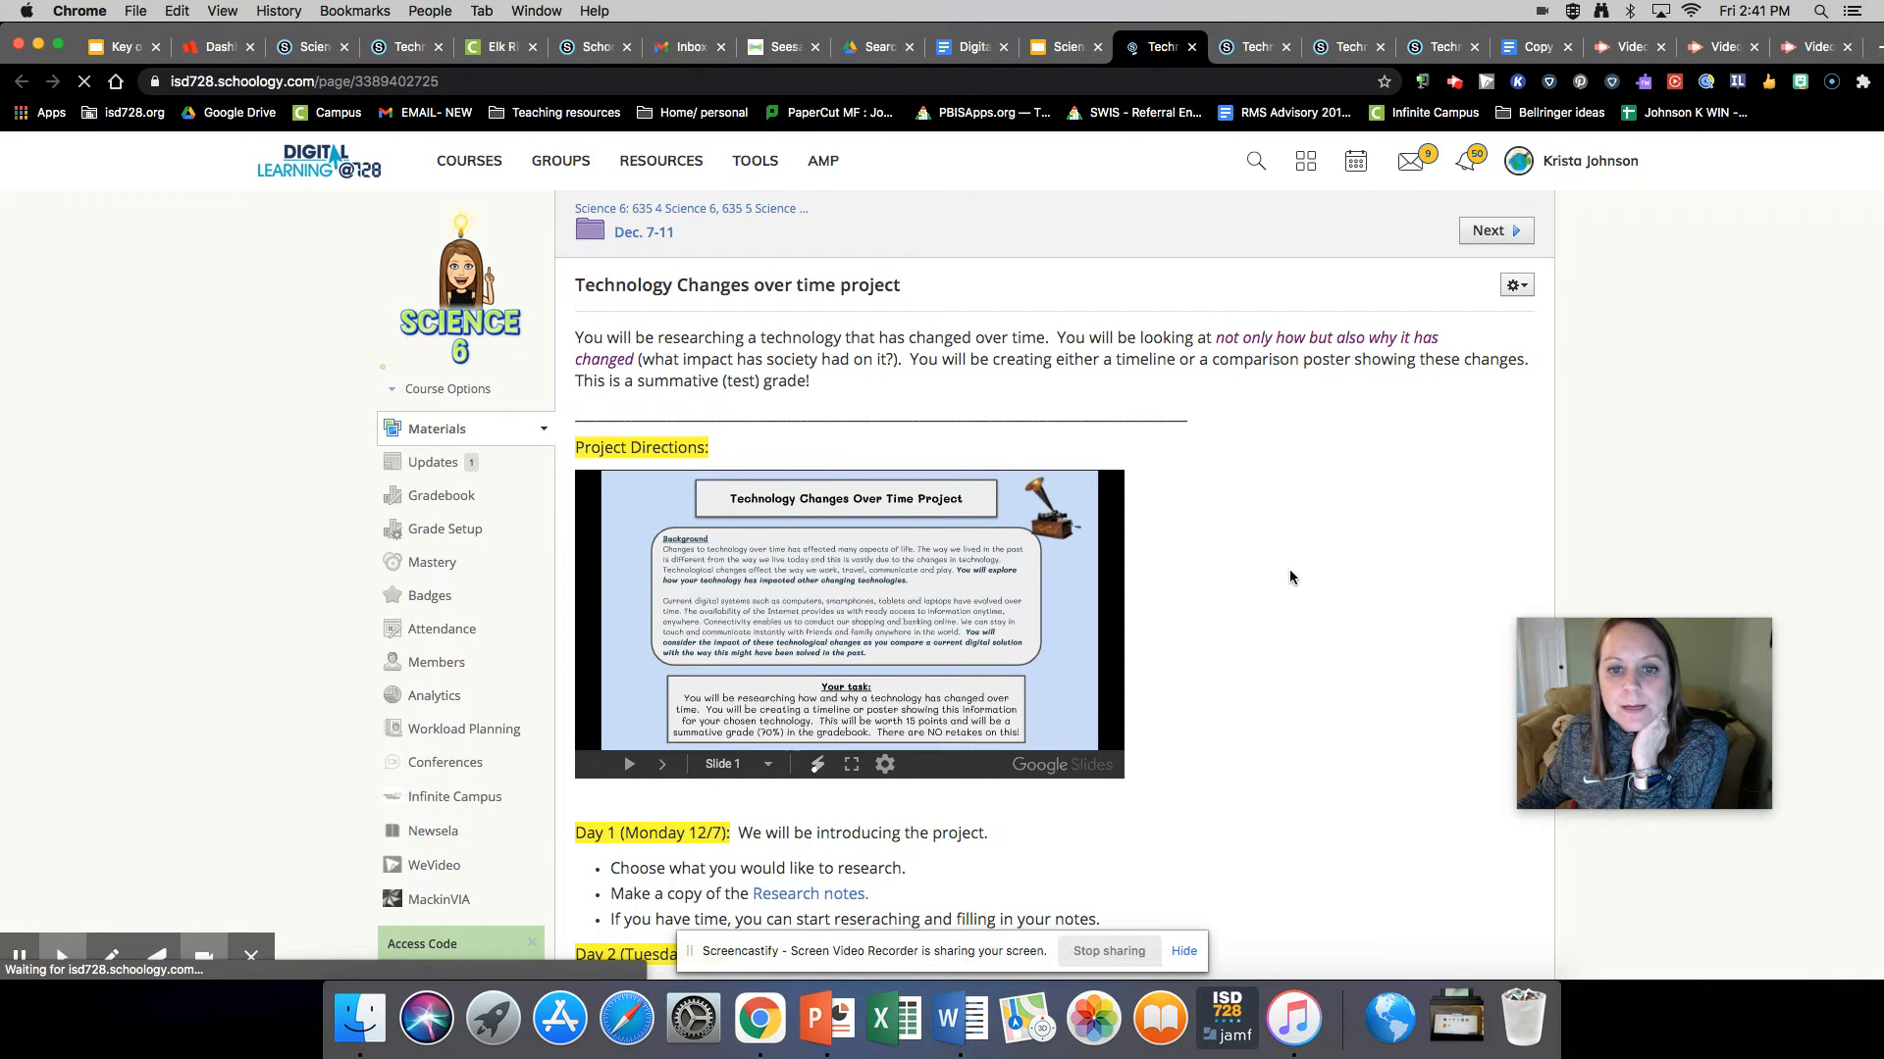
- Open the Day 4 'click here' link and read through the screenshot-and-upload directions
{"action": "scroll", "scroll_direction": "down", "scroll_amount": 3}
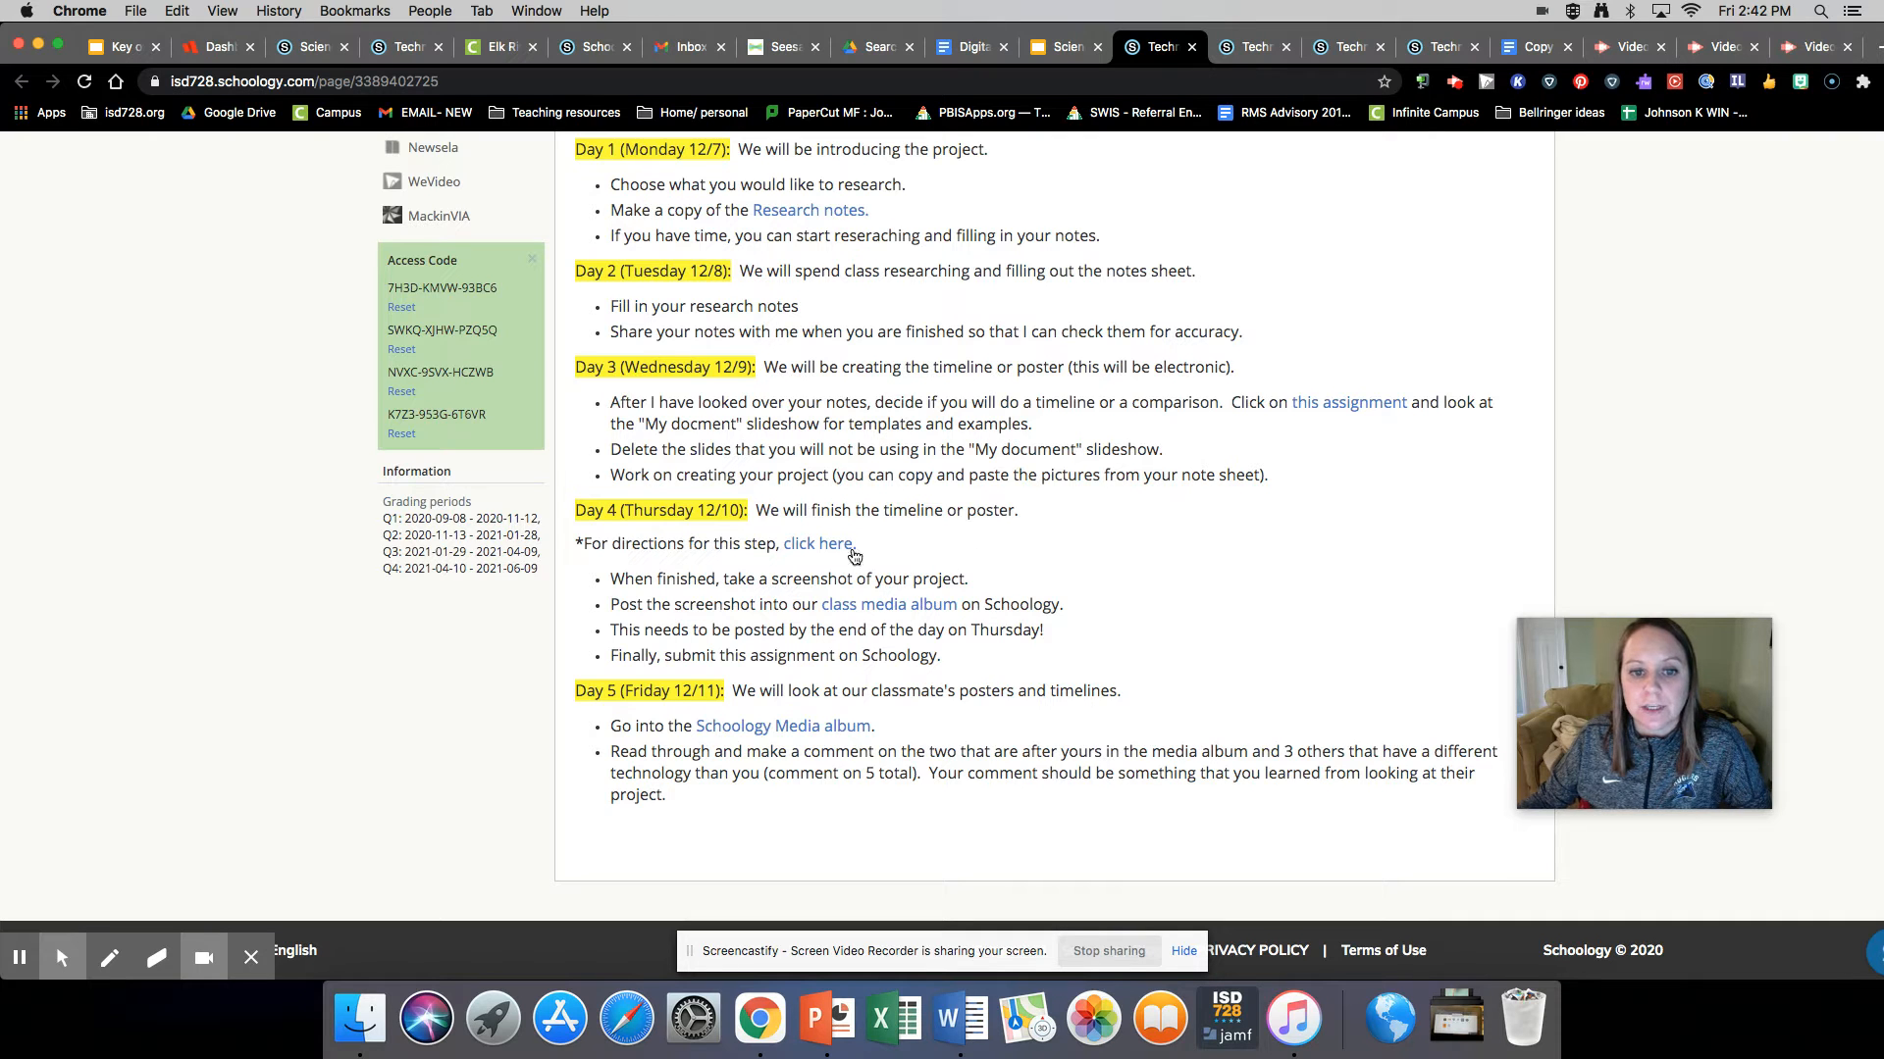
{"action": "left_click", "coordinate": [818, 543]}
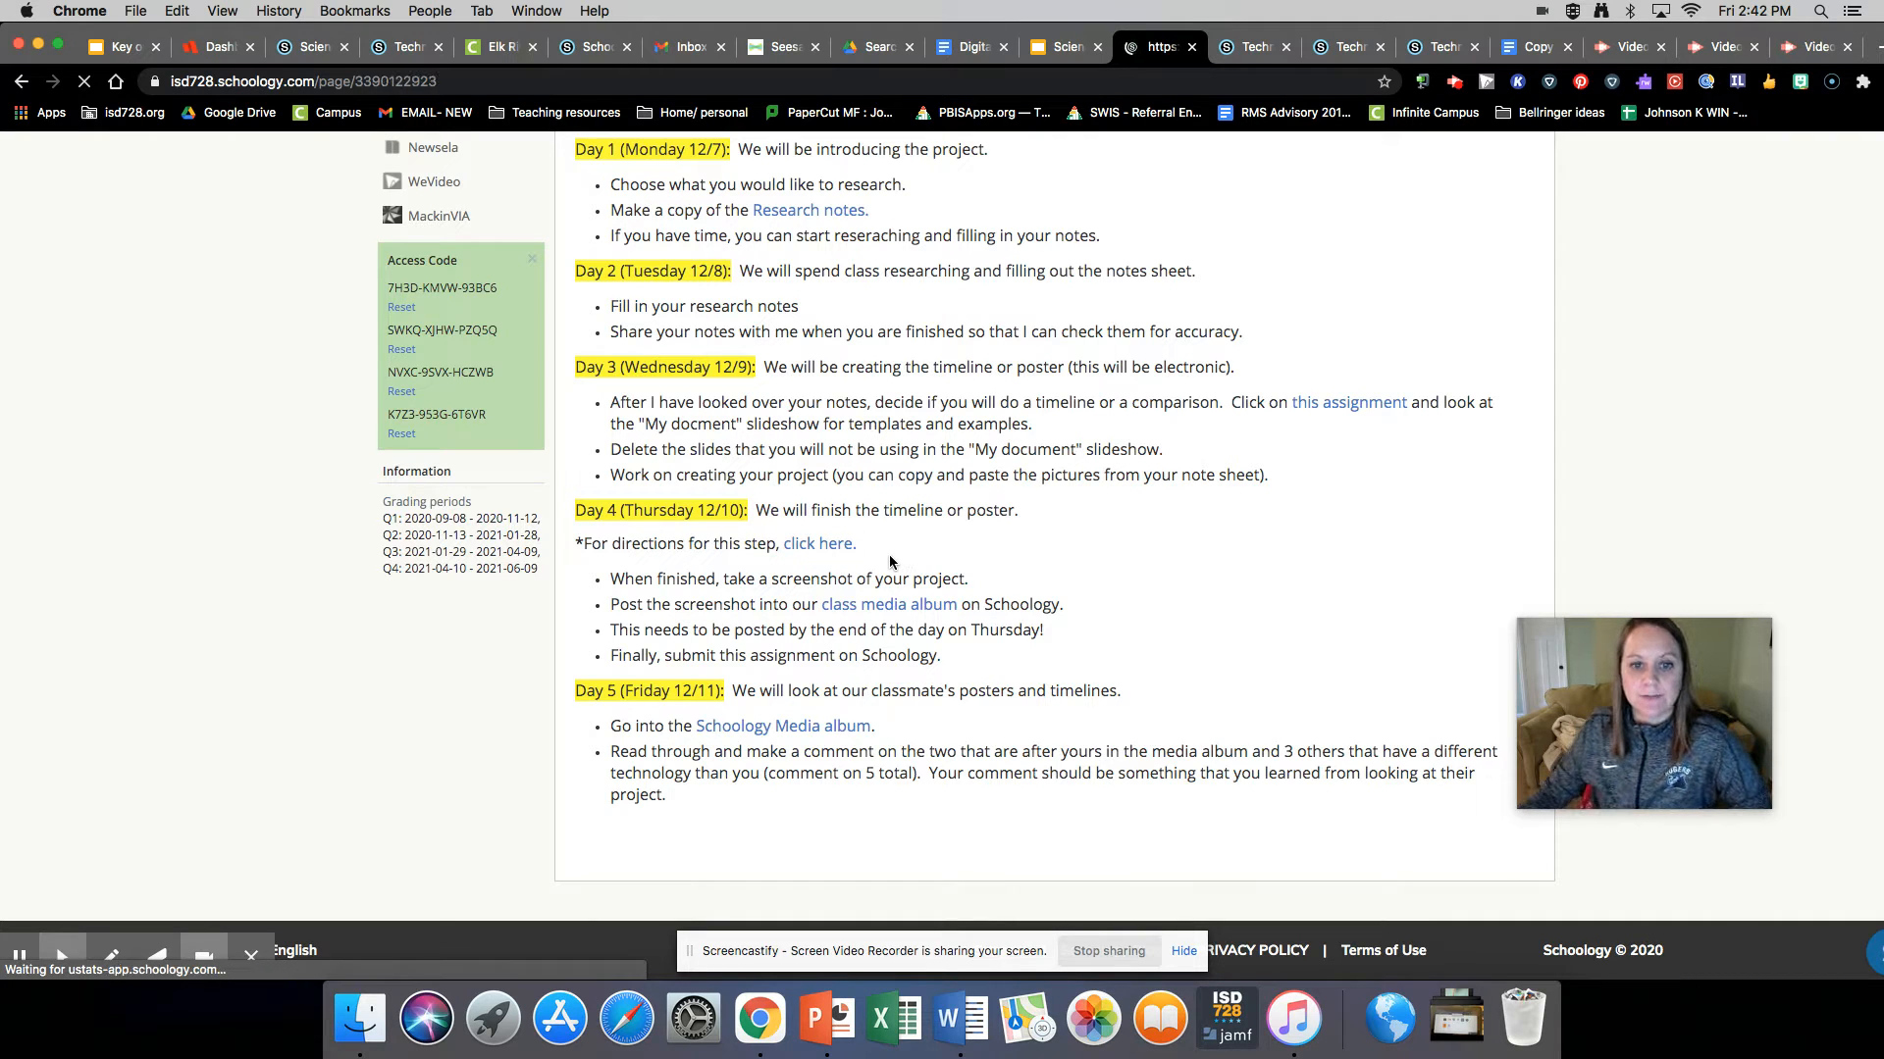
{"action": "left_click", "coordinate": [818, 543]}
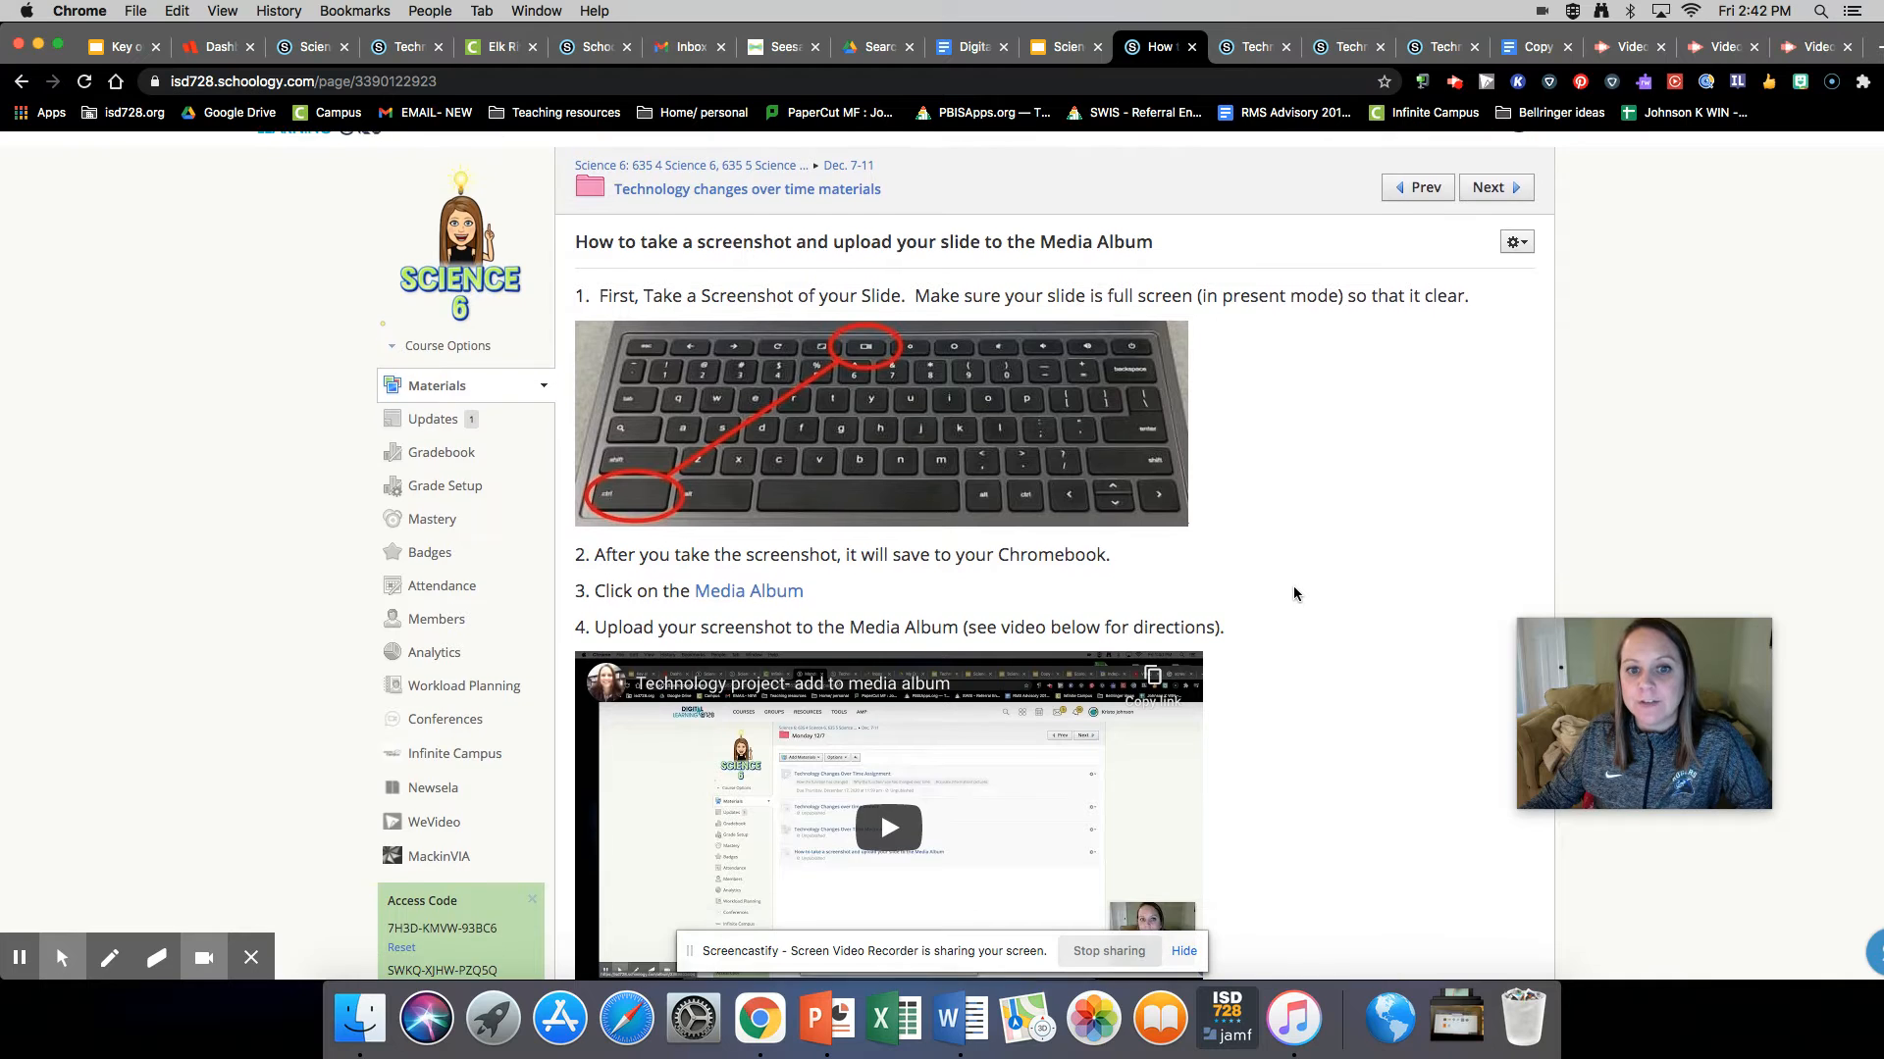
{"action": "scroll", "scroll_direction": "down", "scroll_amount": 3}
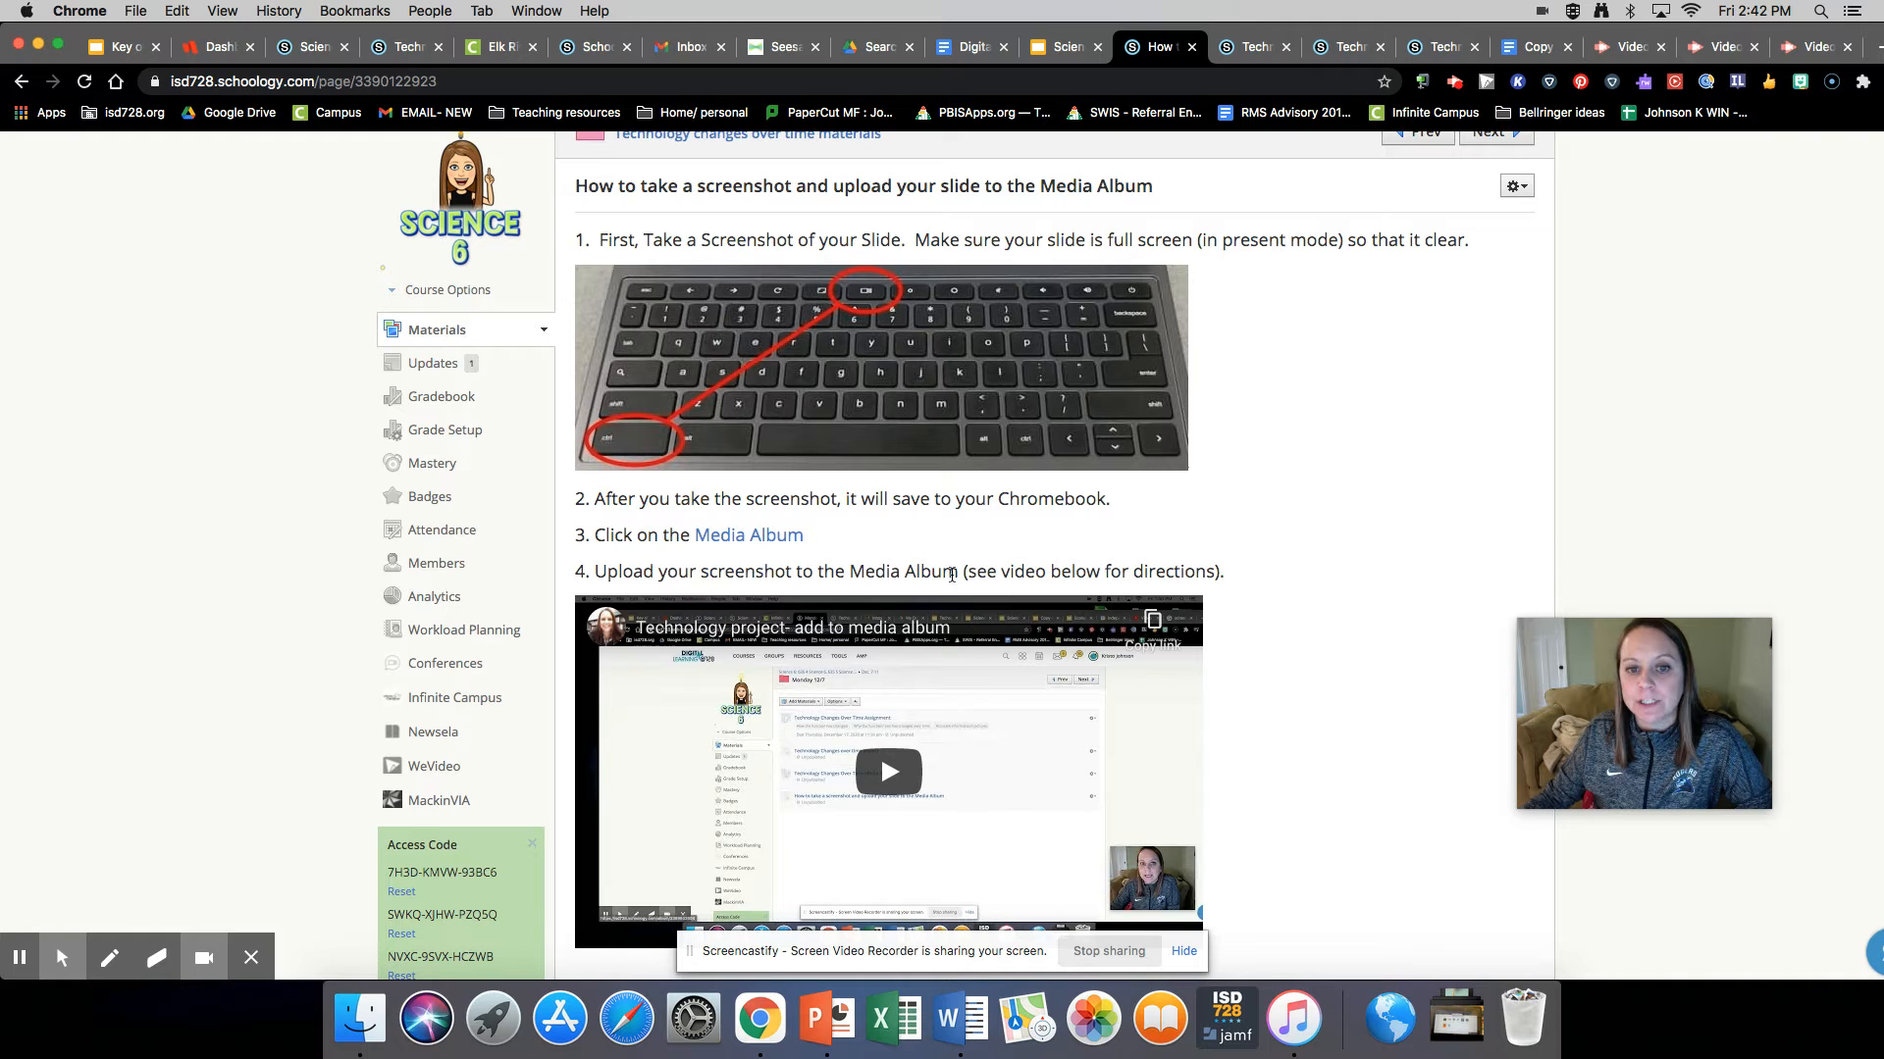
{"action": "scroll", "scroll_direction": "down", "scroll_amount": 3}
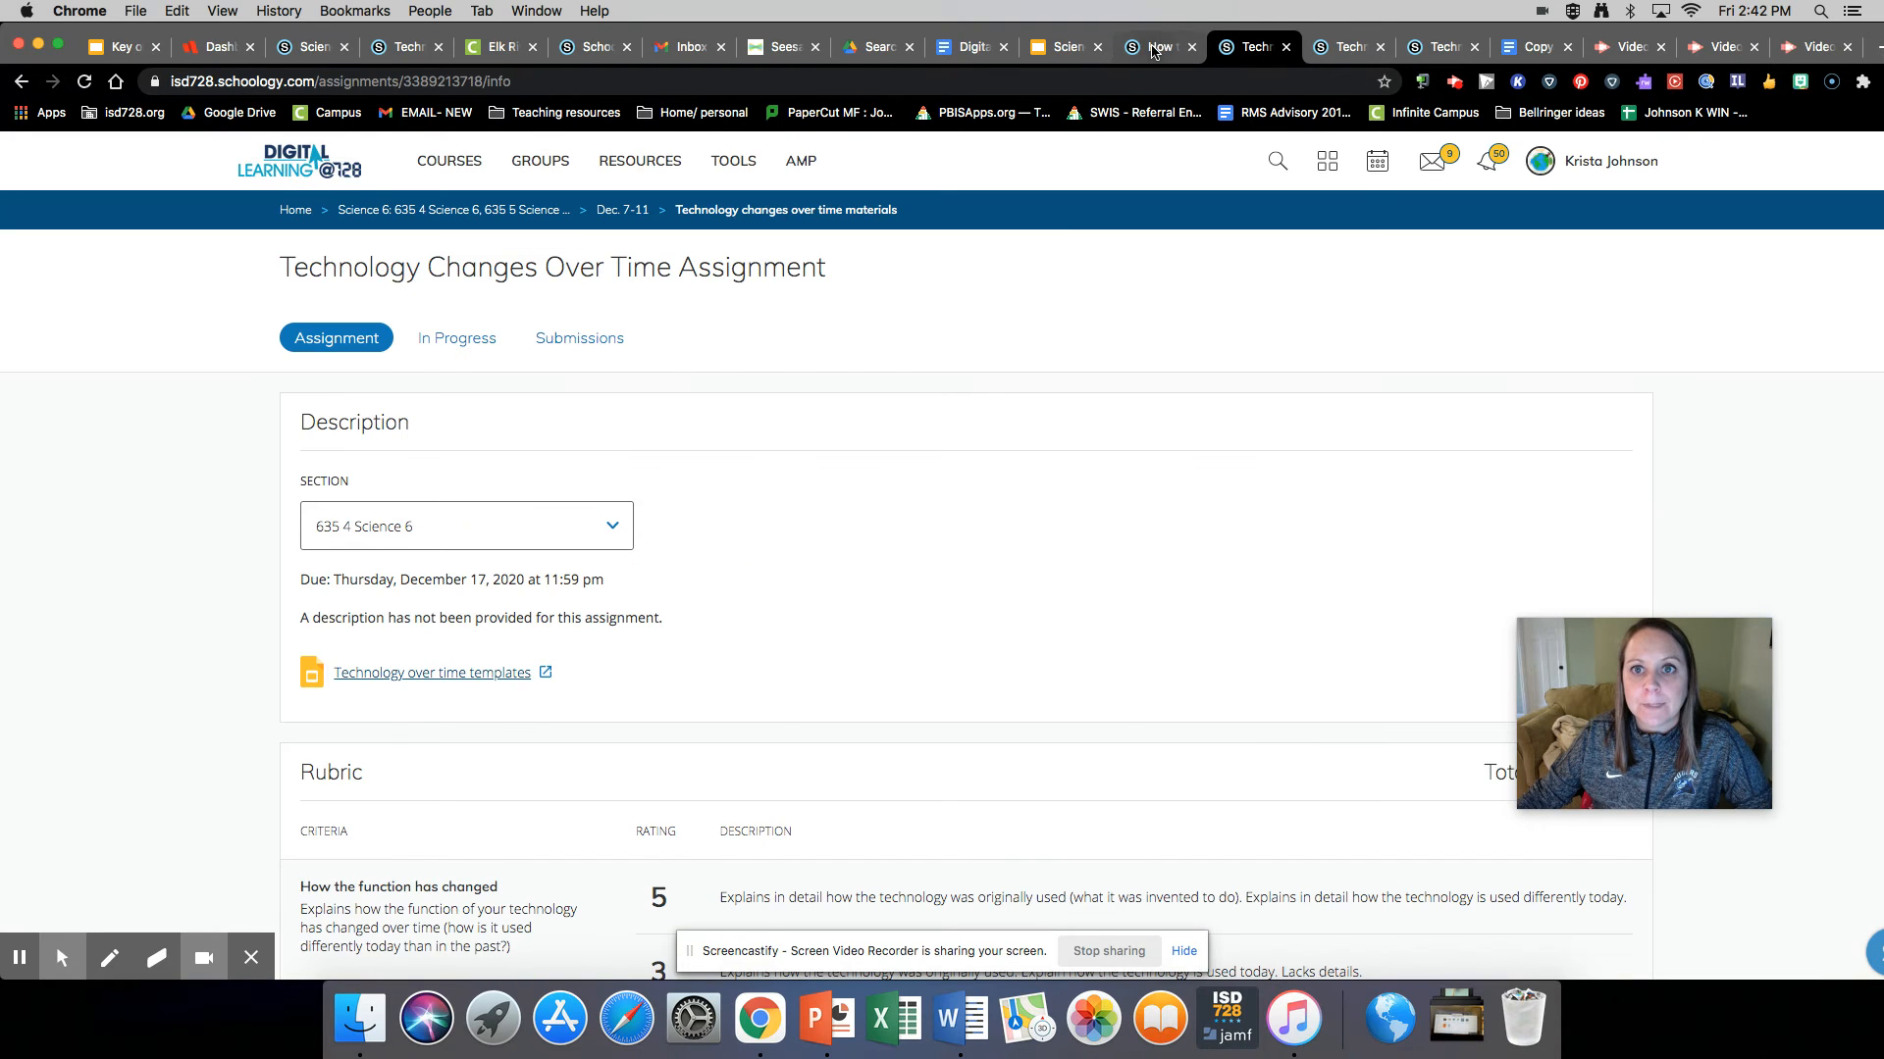
- Revisit the agenda slide and project page directions, then return to the screenshot upload directions tab
{"action": "left_click", "coordinate": [1062, 47]}
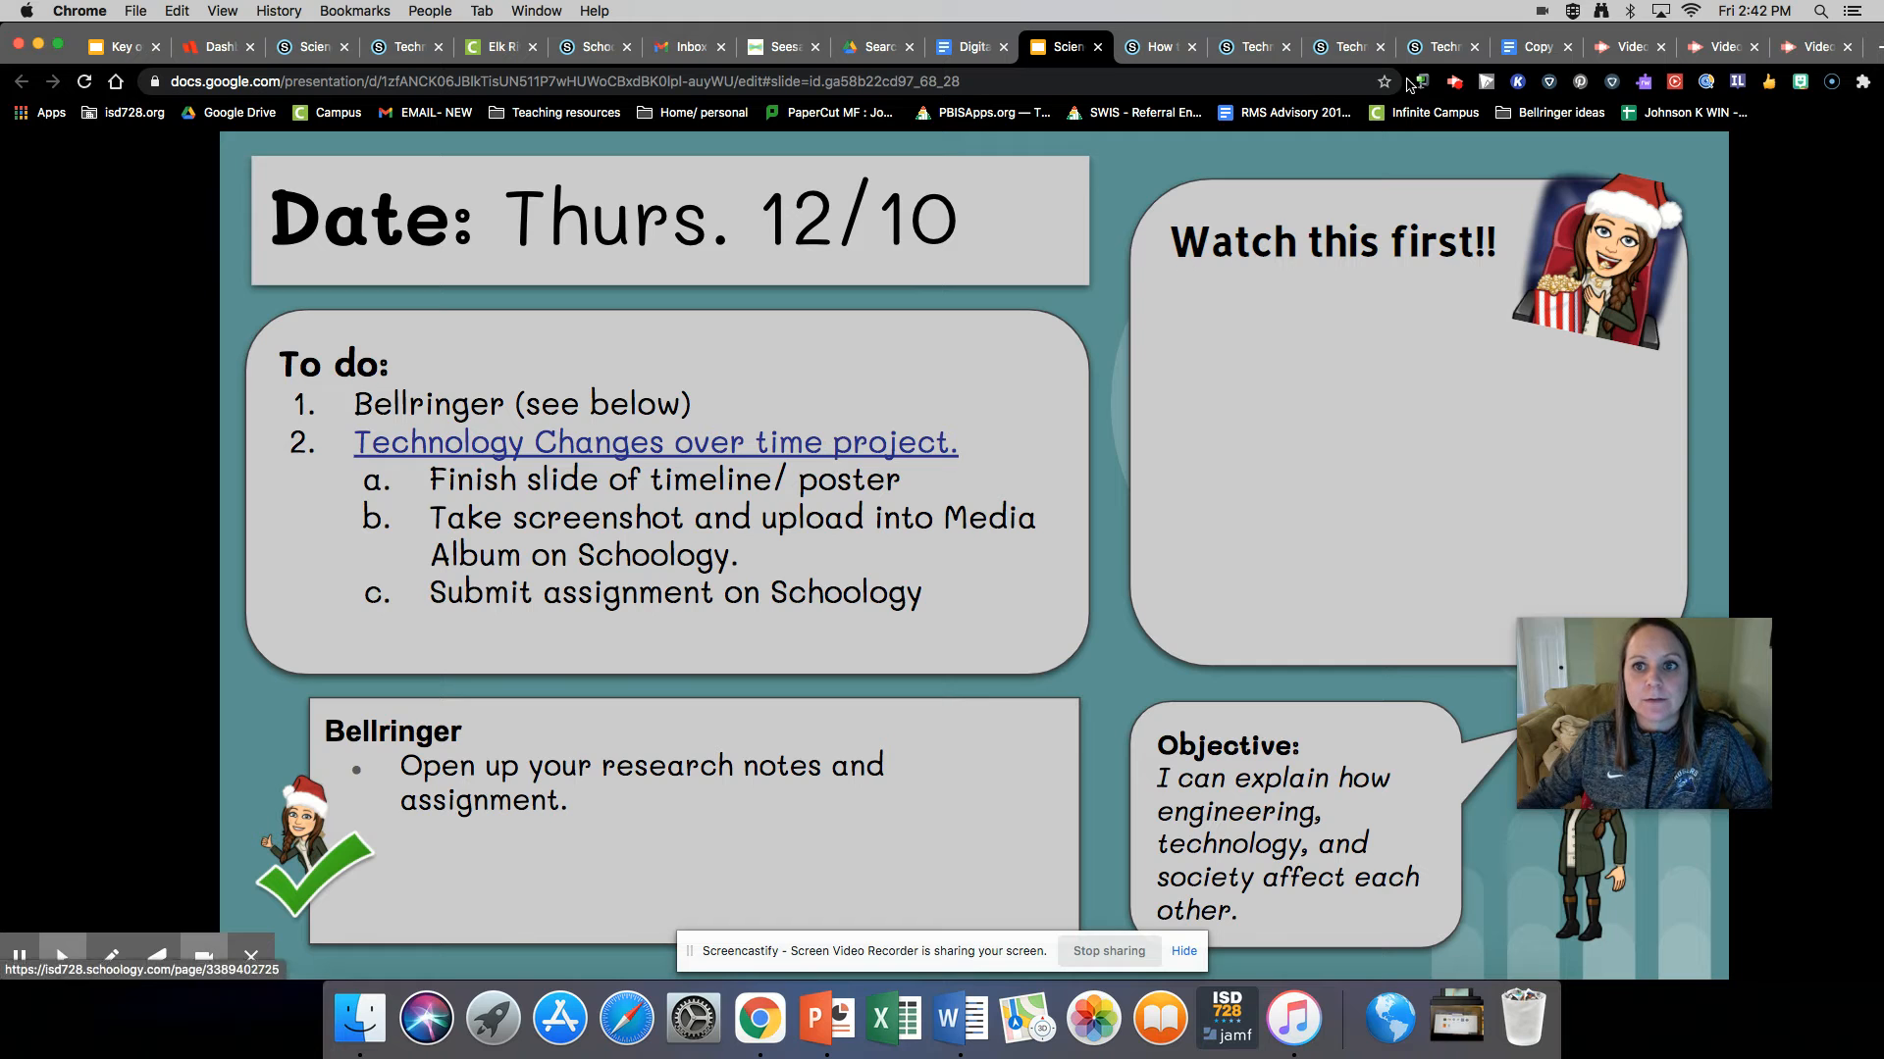
{"action": "left_click", "coordinate": [1346, 47]}
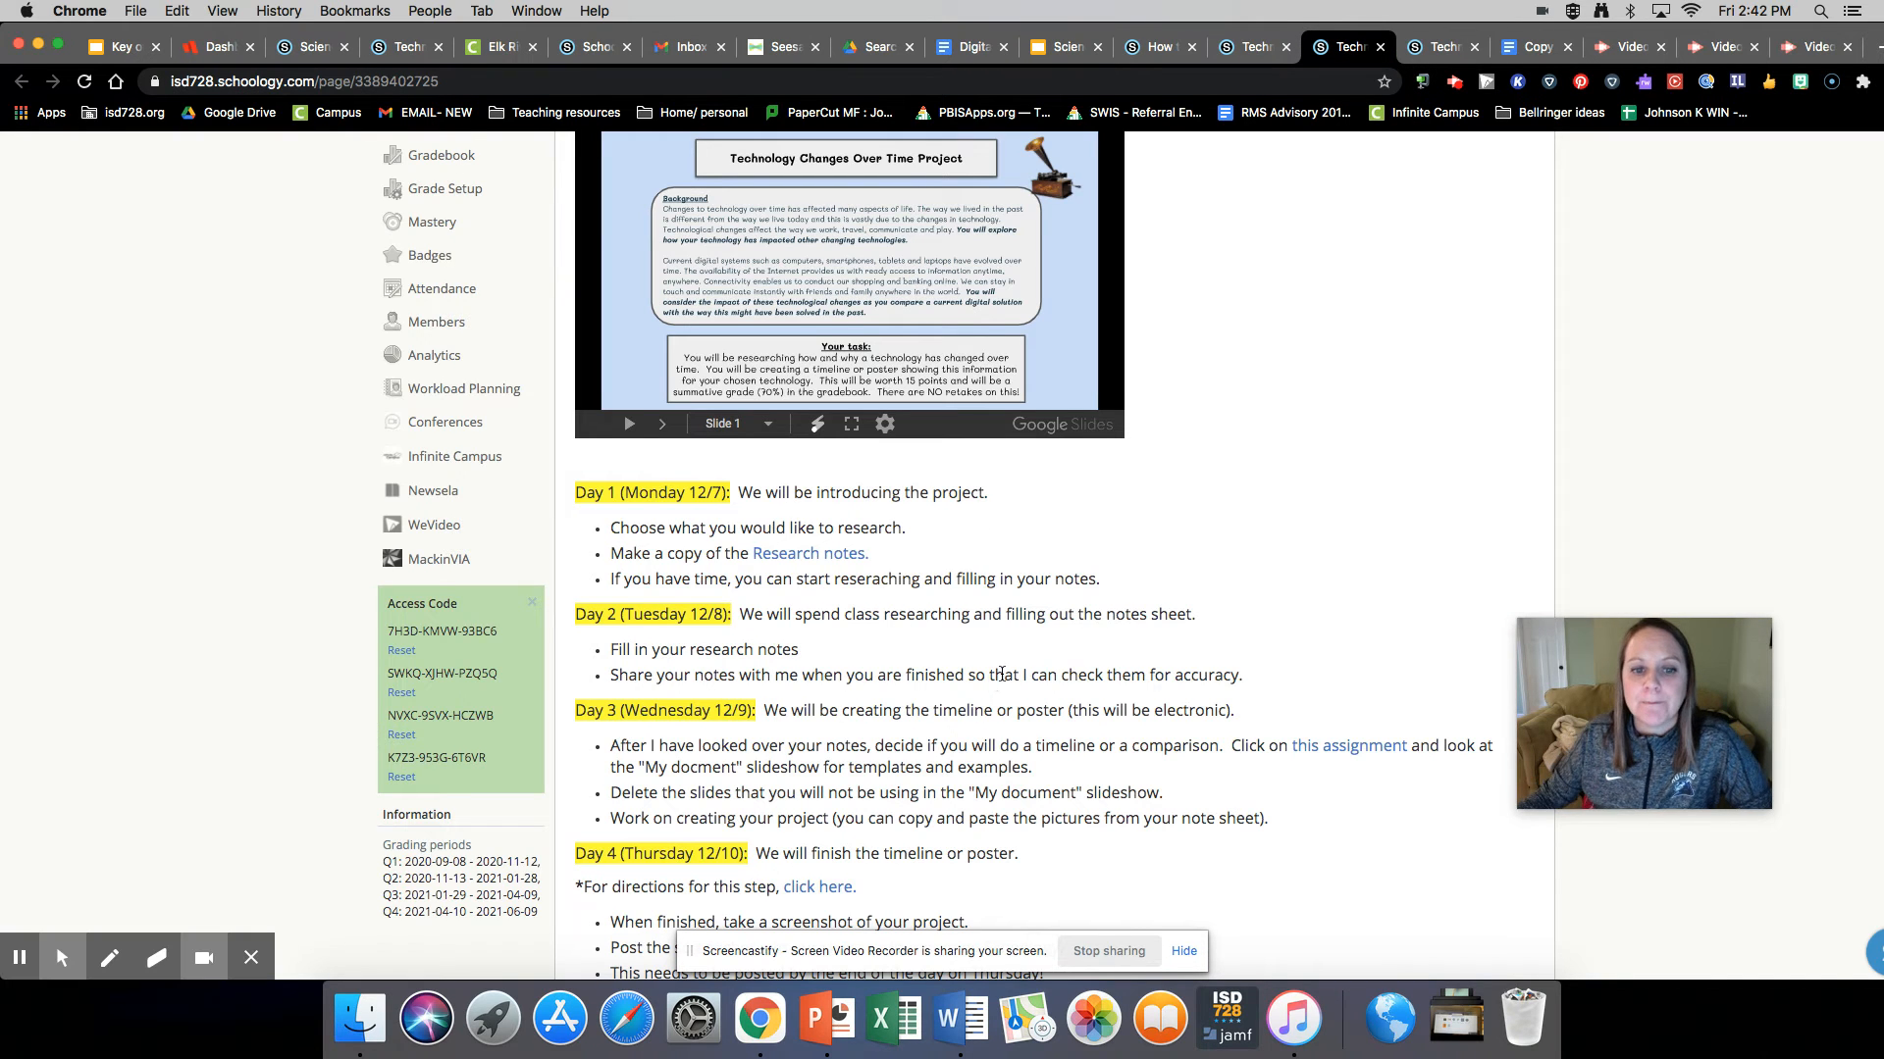
{"action": "scroll", "scroll_direction": "down", "scroll_amount": 3}
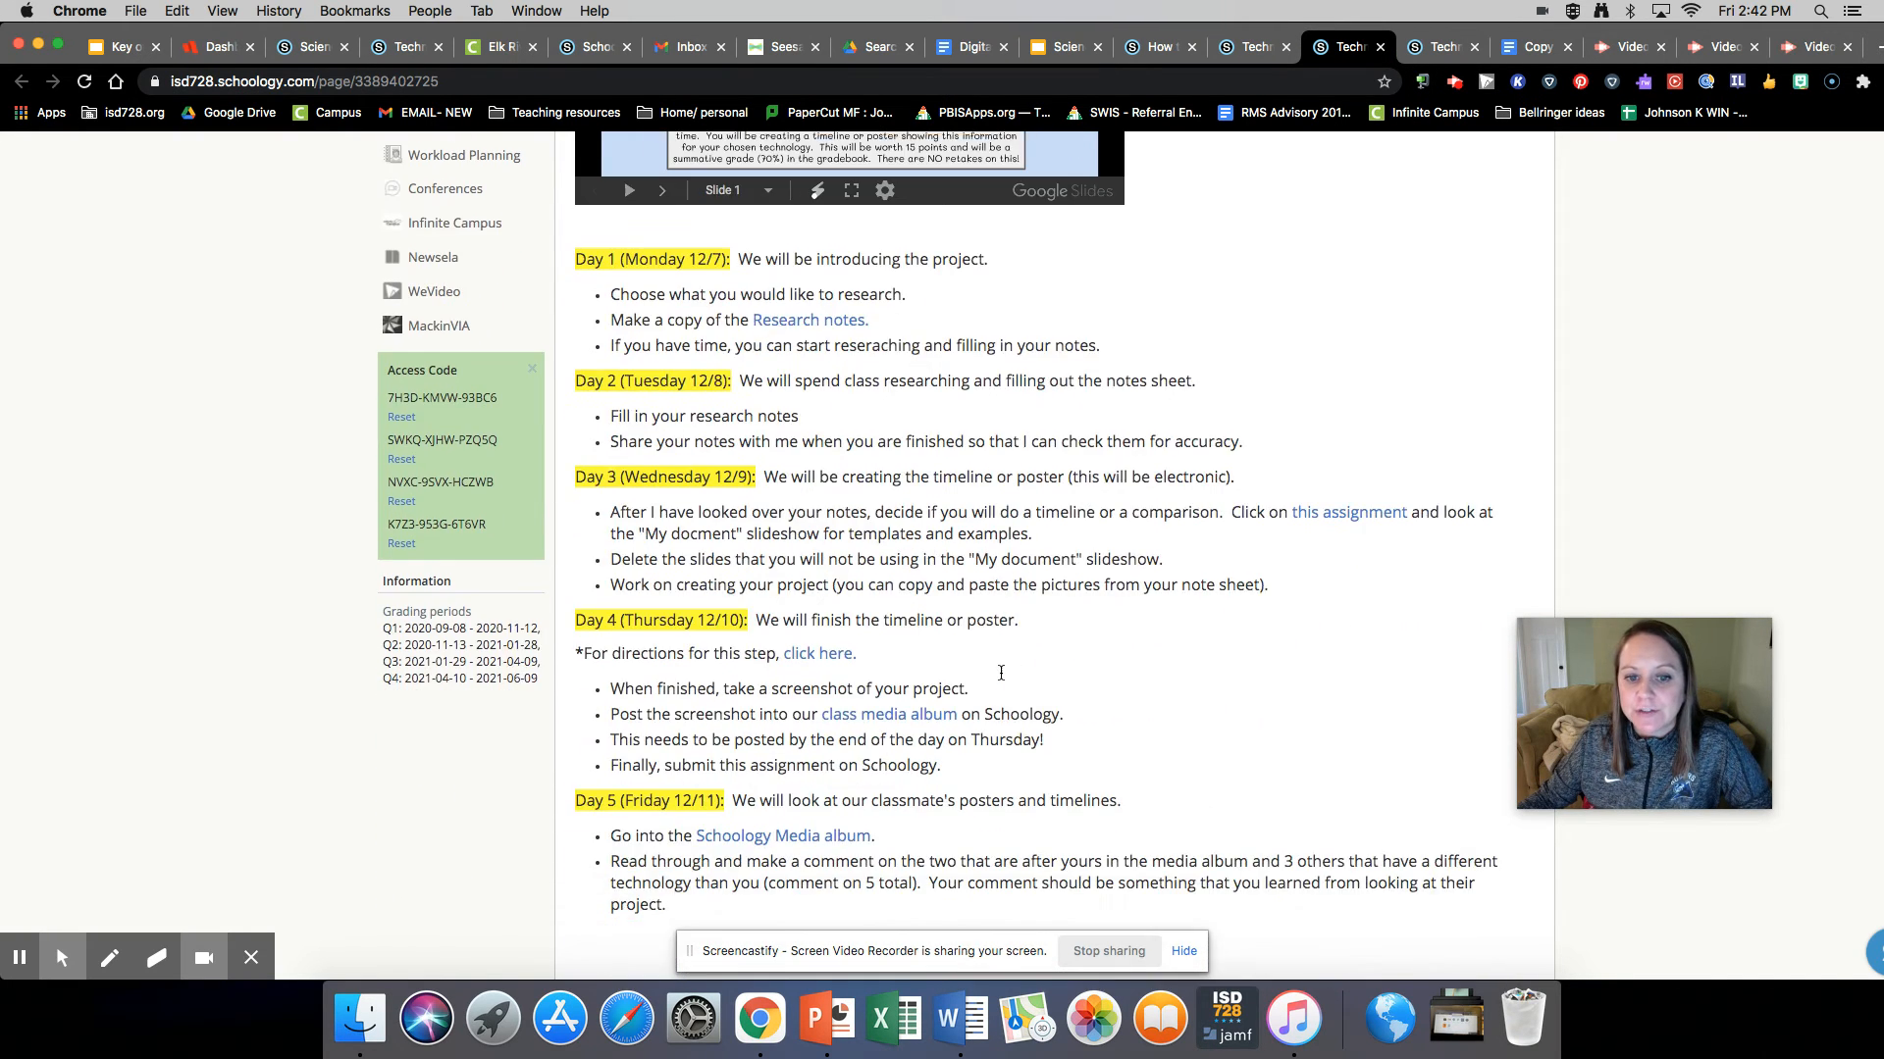
{"action": "scroll", "scroll_direction": "down", "scroll_amount": 3}
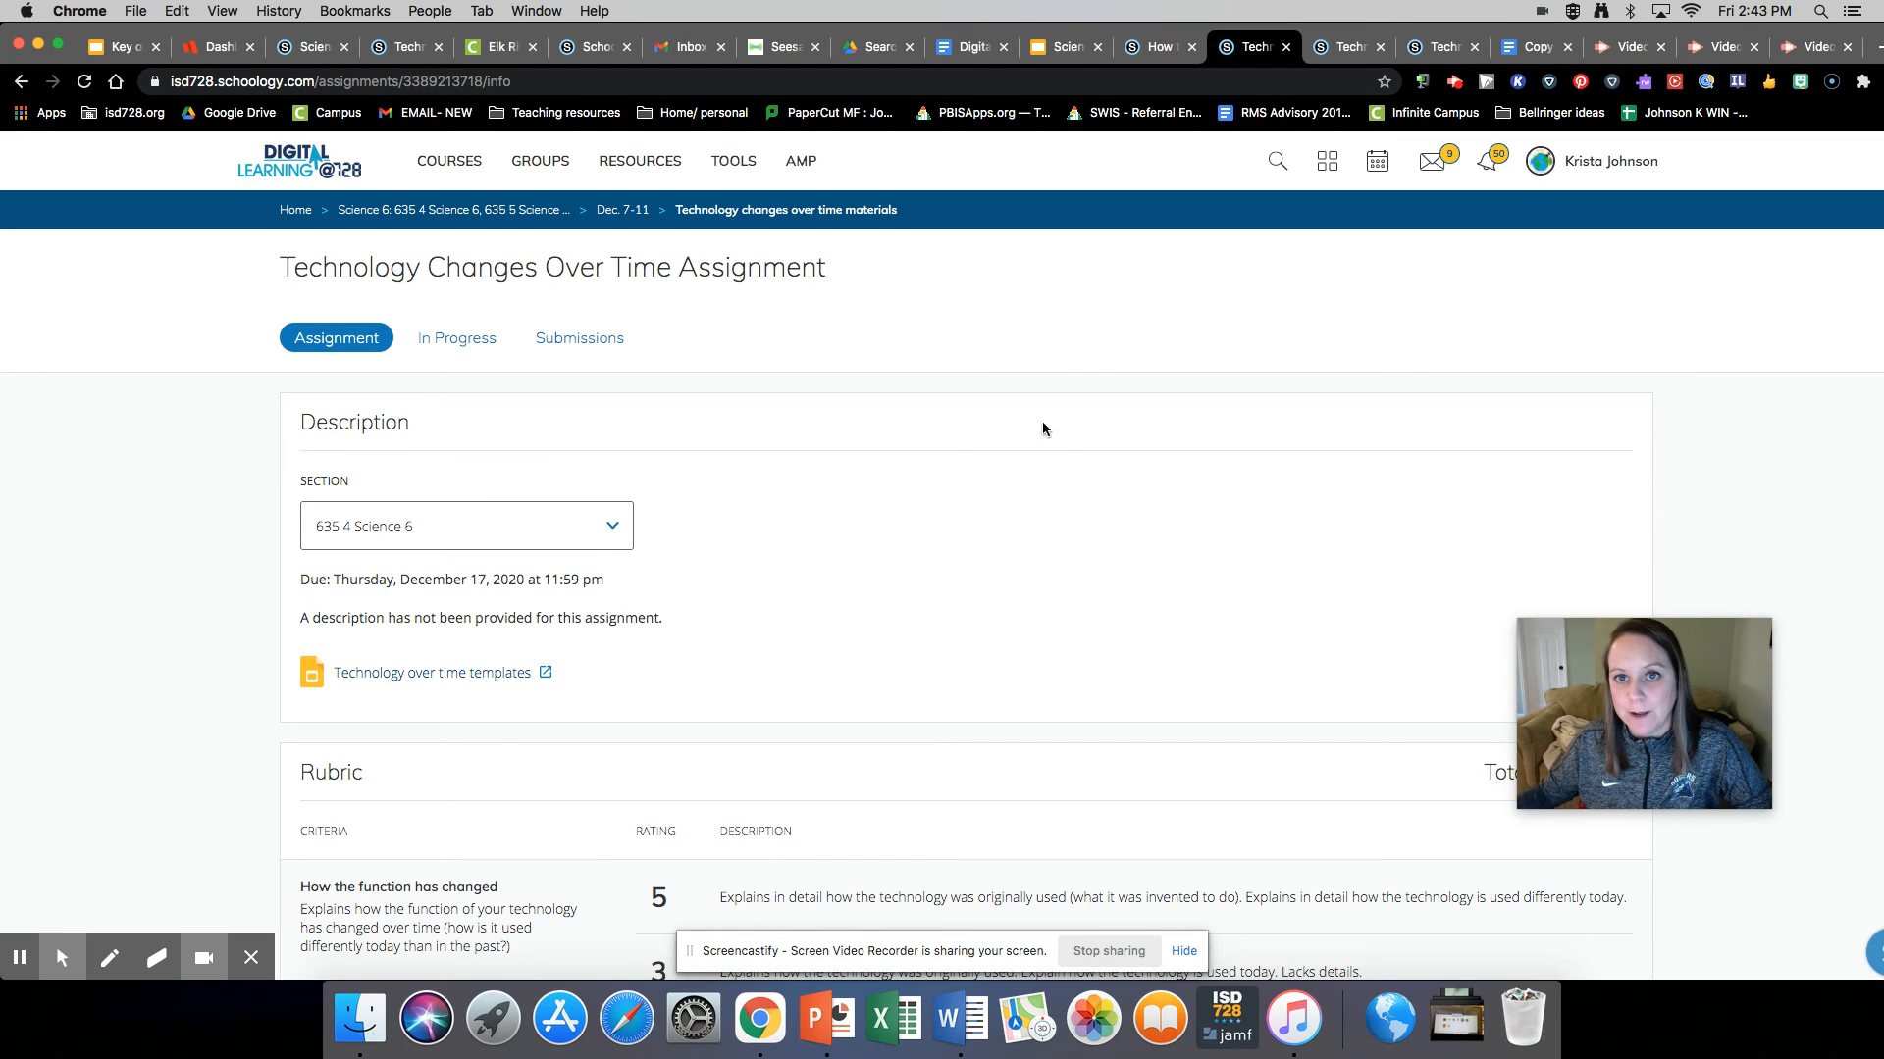
{"action": "left_click", "coordinate": [1156, 46]}
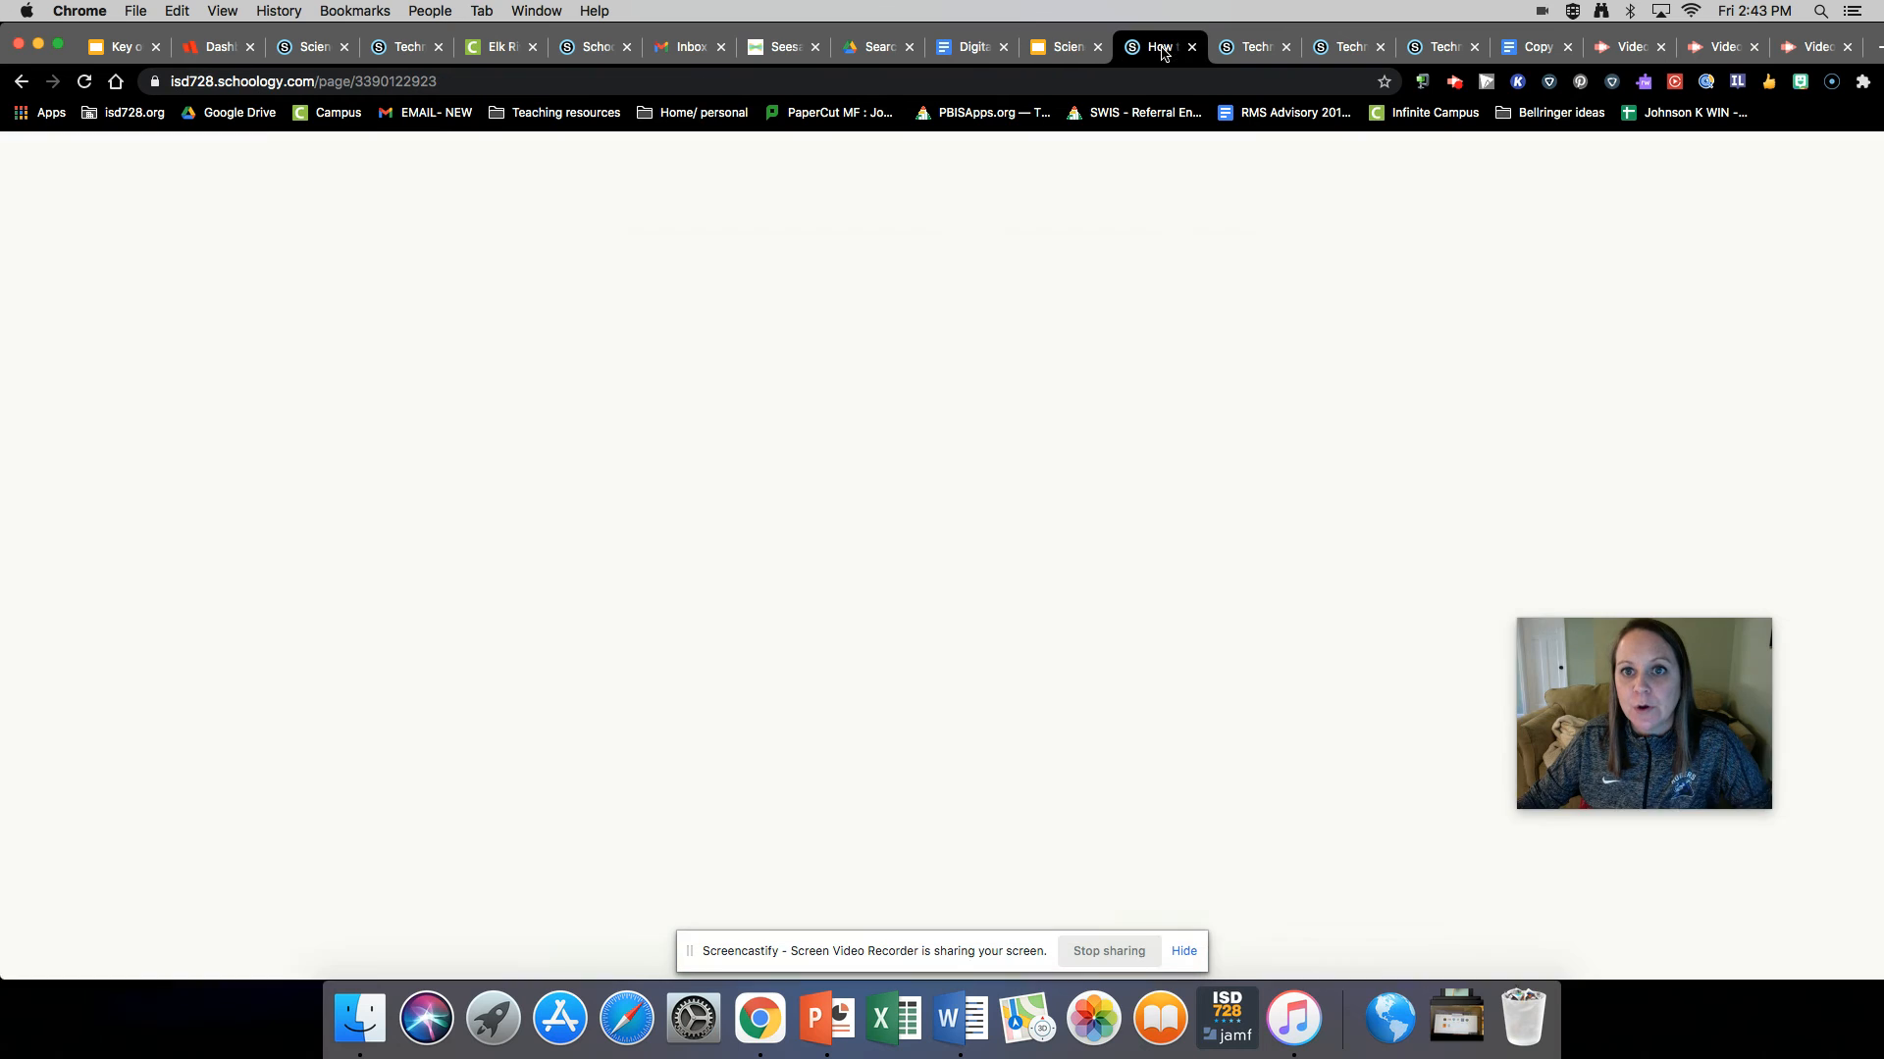
- Return to the project page showing the Day 4 media album posting and submission steps
{"action": "left_click", "coordinate": [1346, 45]}
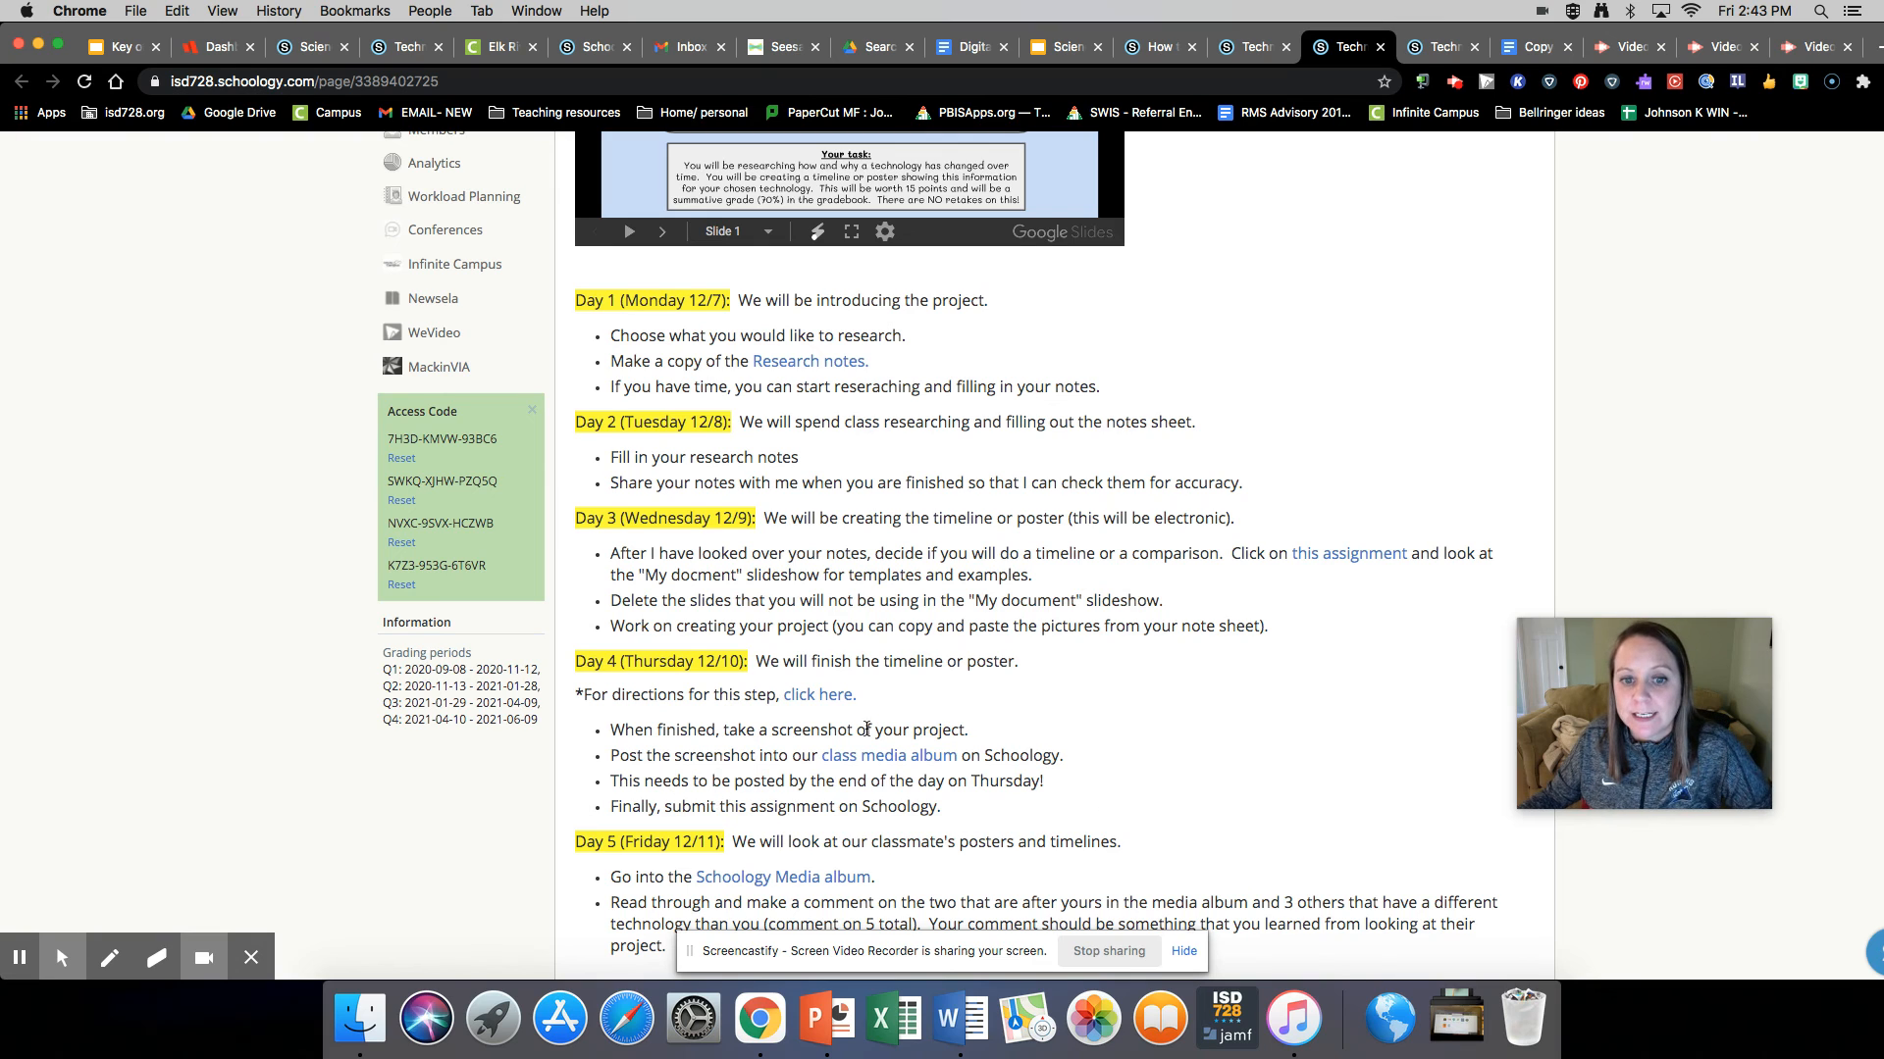
{"action": "mouse_move", "coordinate": [889, 755]}
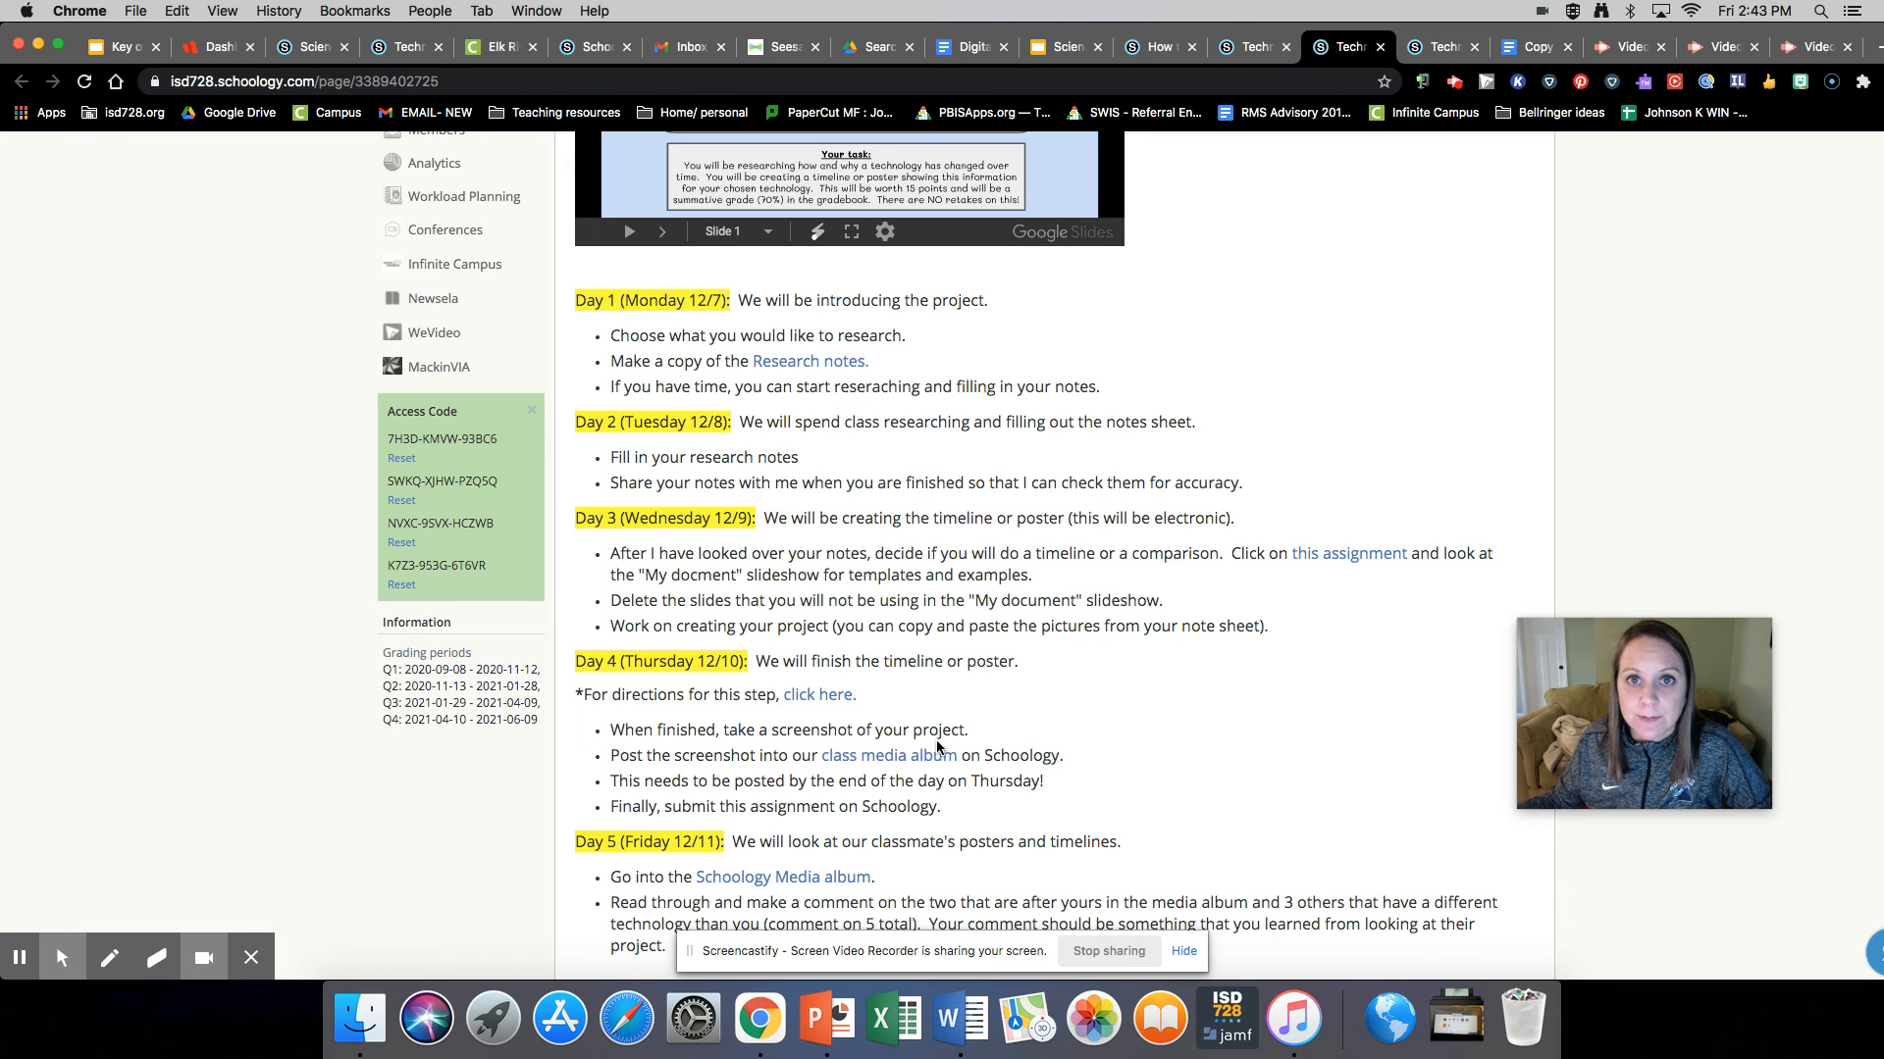
{"action": "mouse_move", "coordinate": [886, 754]}
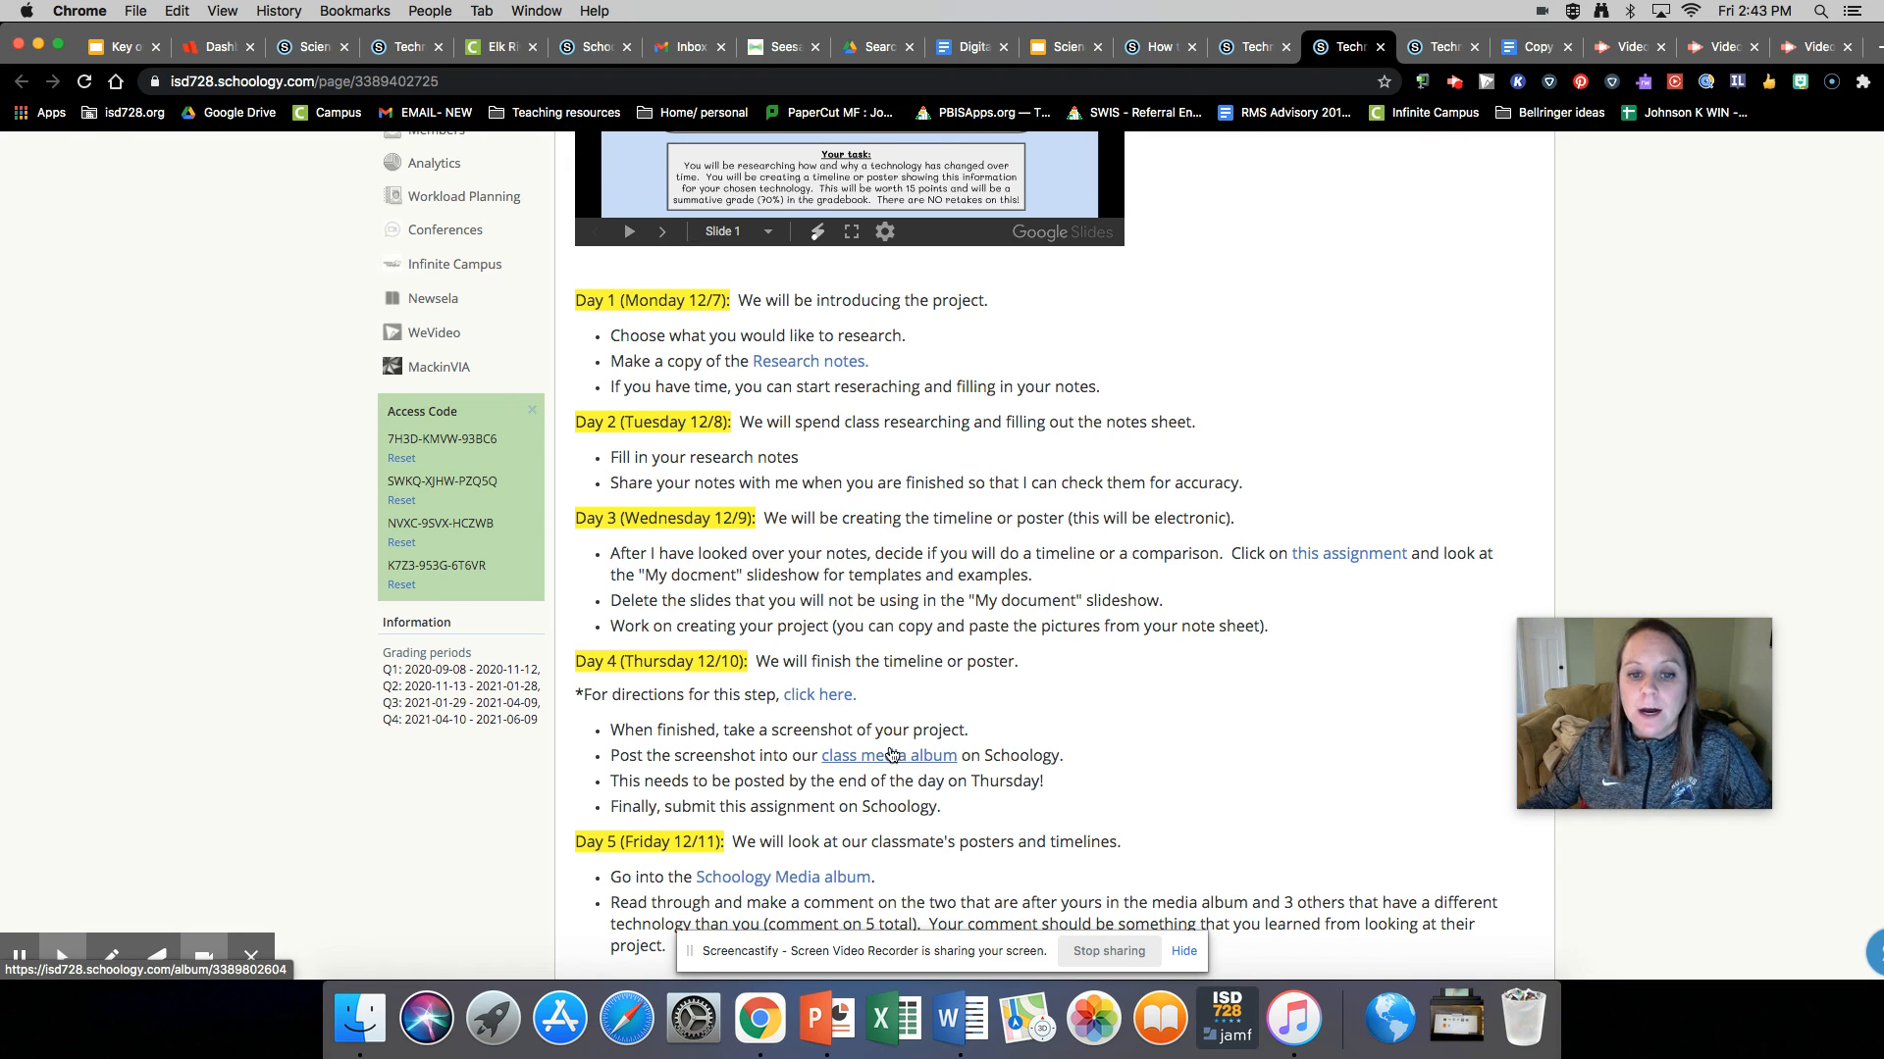
{"action": "mouse_move", "coordinate": [858, 826]}
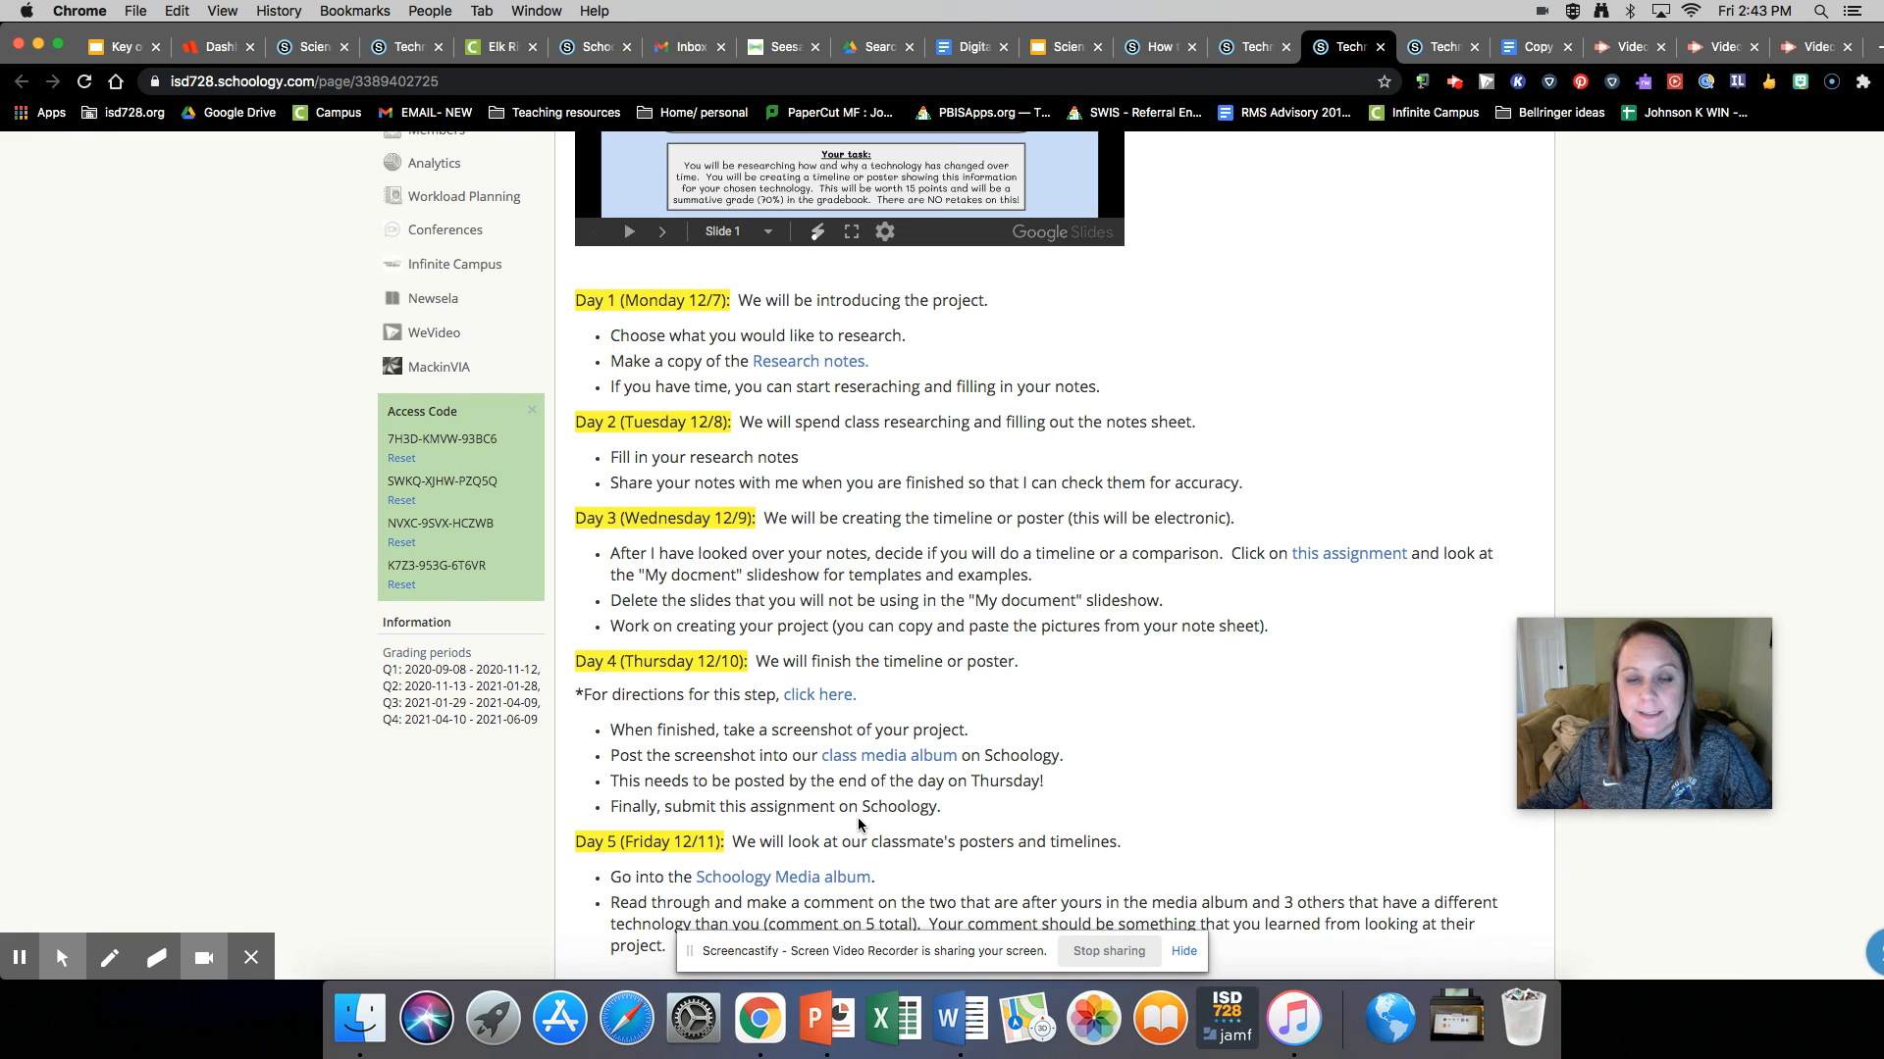